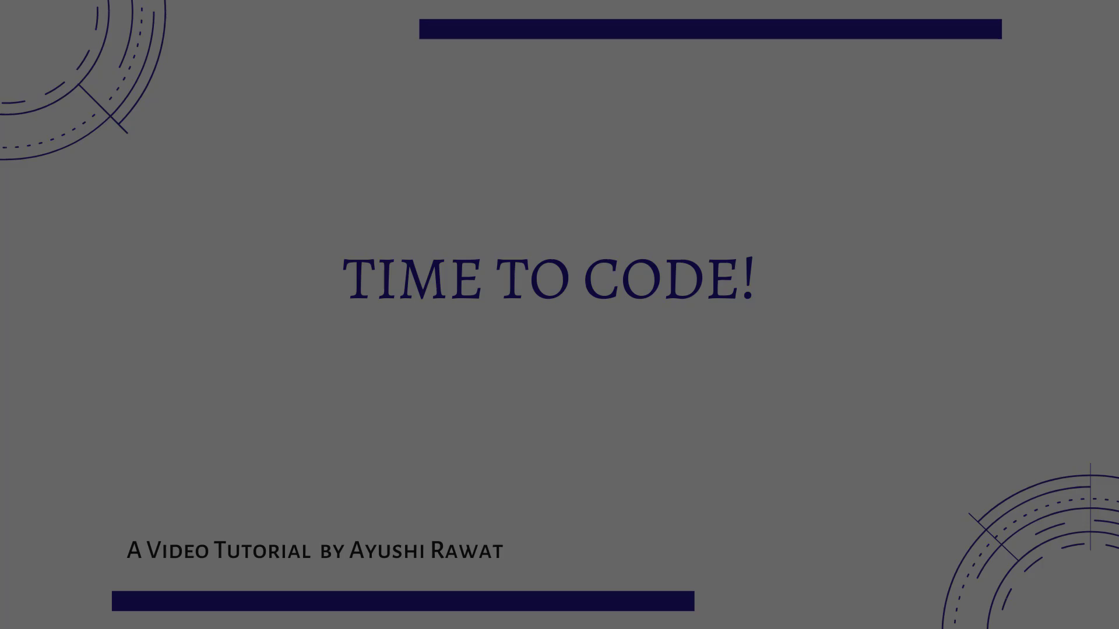
Bring up demo.pdf with the one-page daffodils poem in Acrobat Reader
click(387, 618)
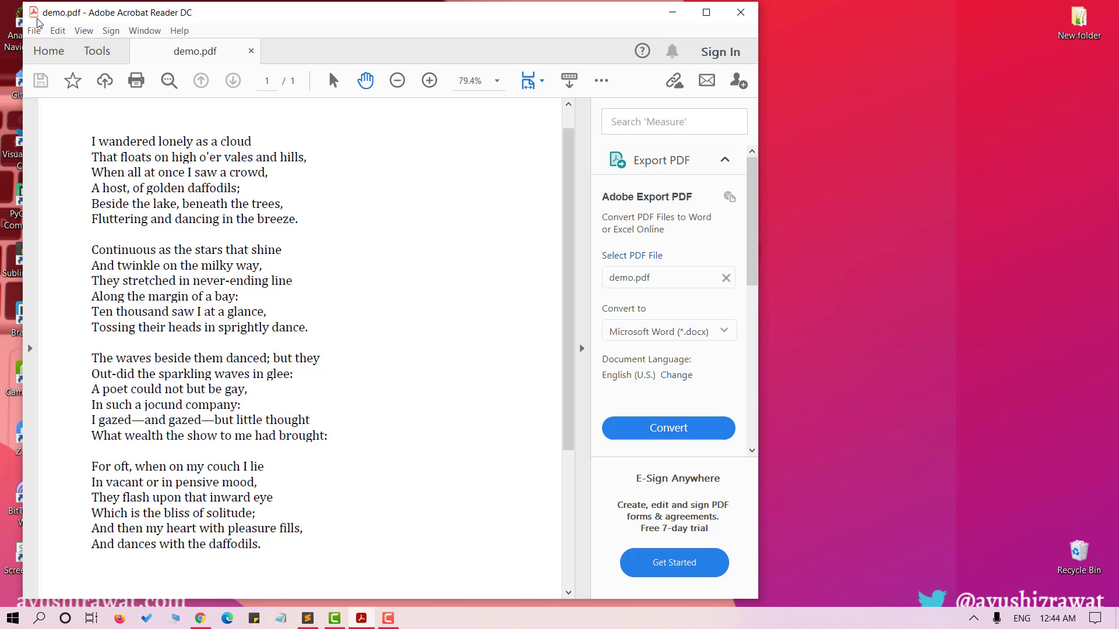
mouse_move(370, 238)
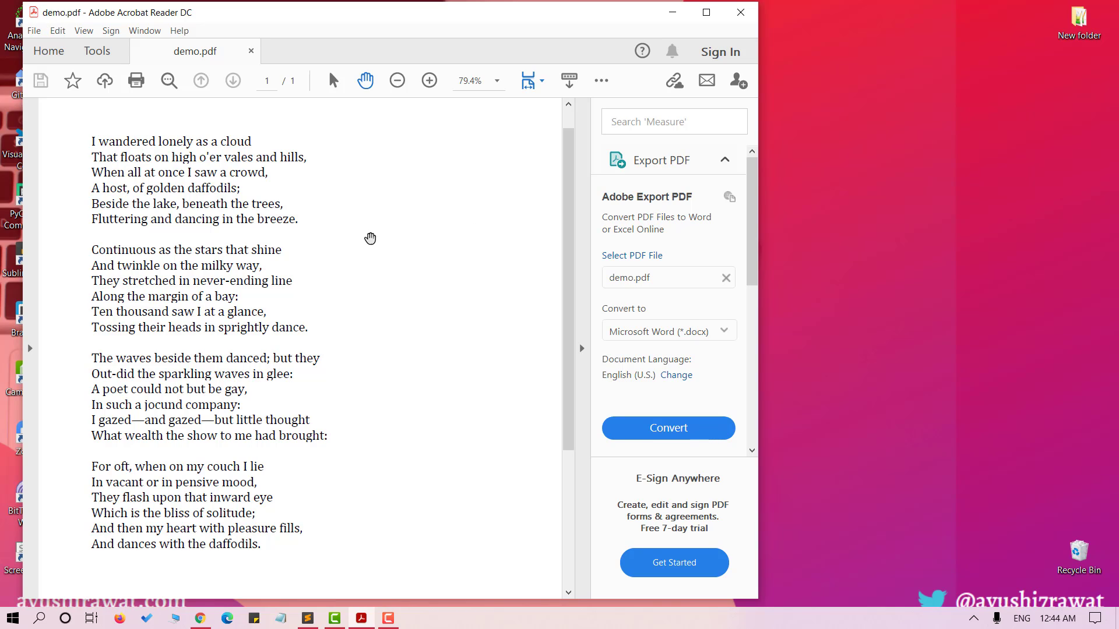
mouse_move(294, 254)
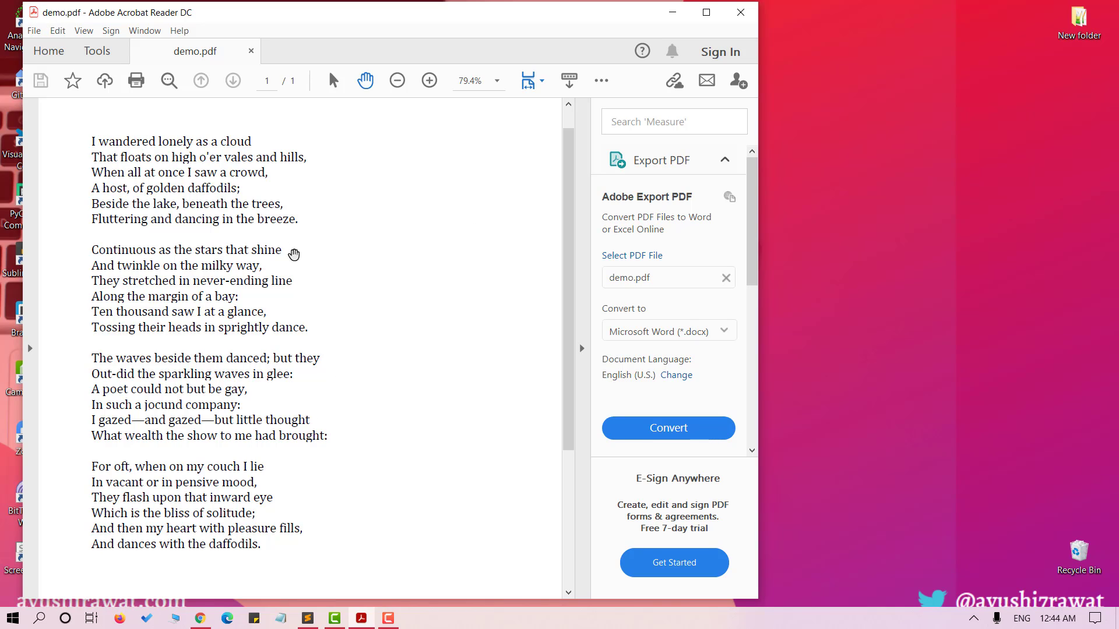
mouse_move(200, 461)
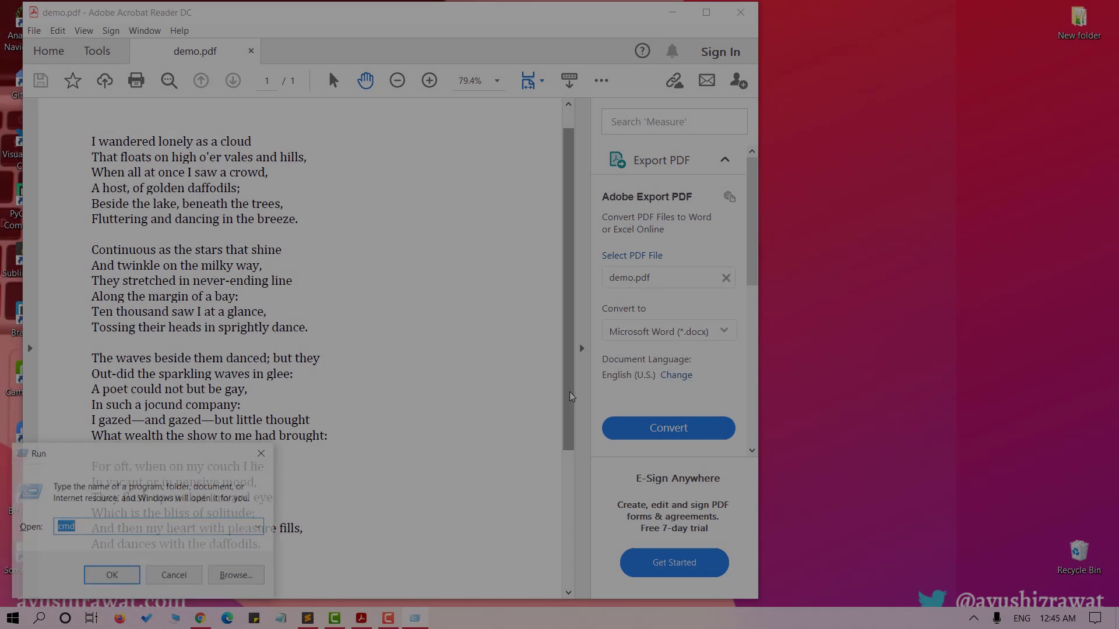
Run 'pip install PyPDF2' and 'pip install pyttsx3' (already satisfied), then hide the console
click(112, 575)
text(pip)
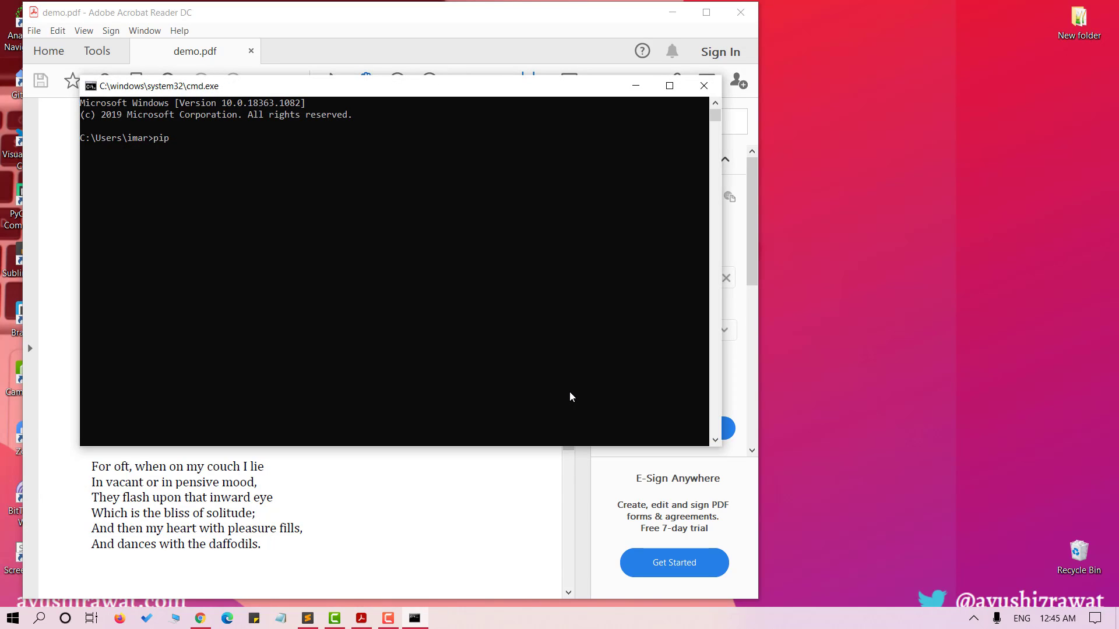
text(install PyPDF2)
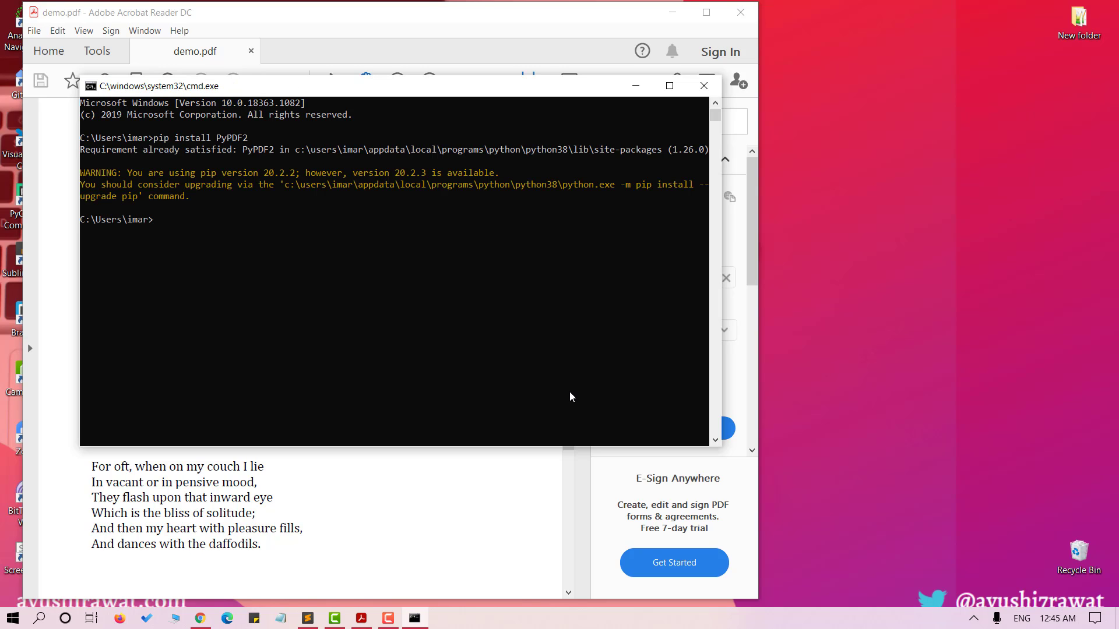
text(pip in)
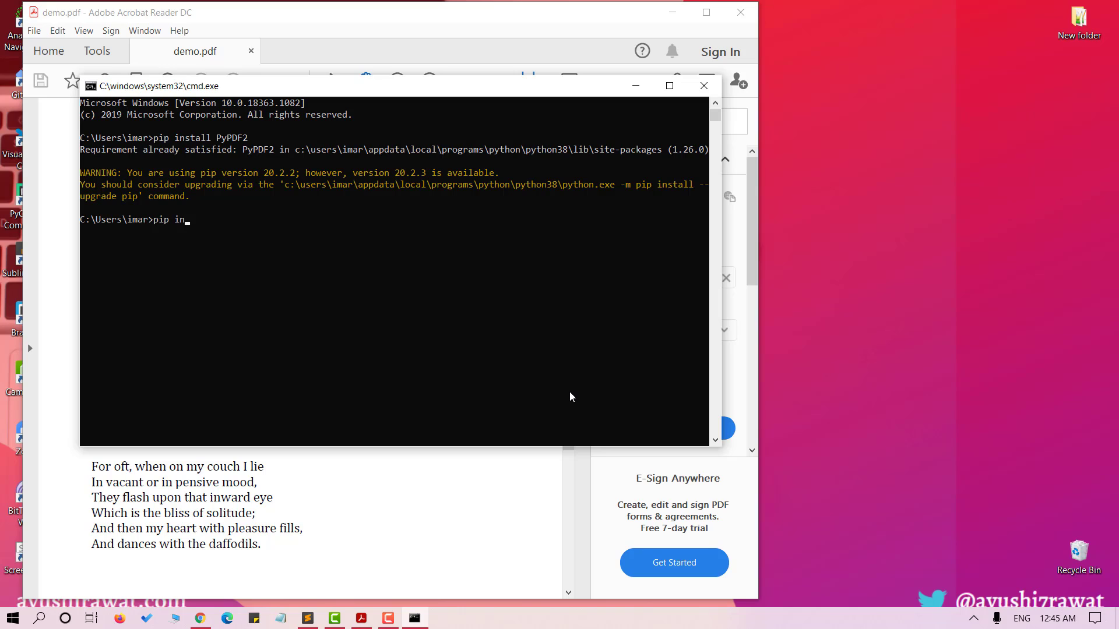
text(stall py)
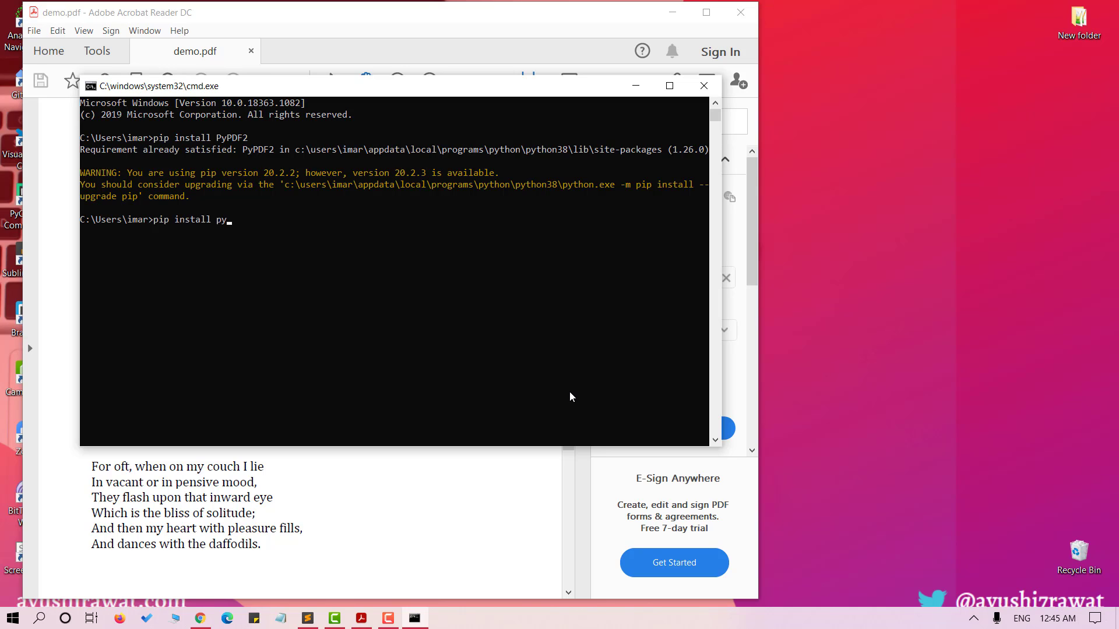
text(tts)
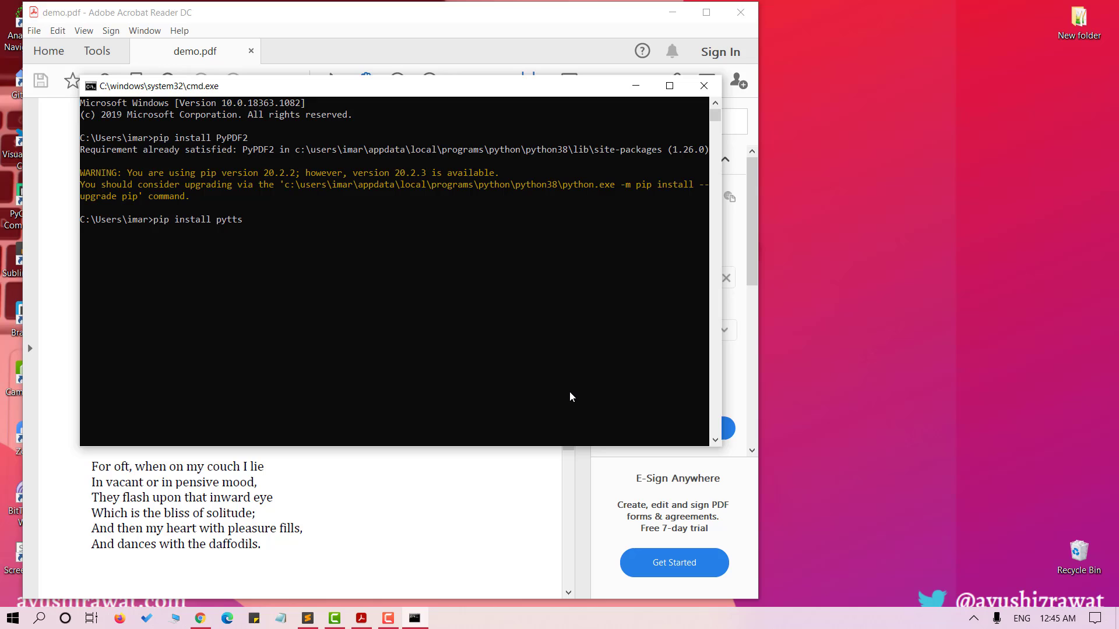
key(Return)
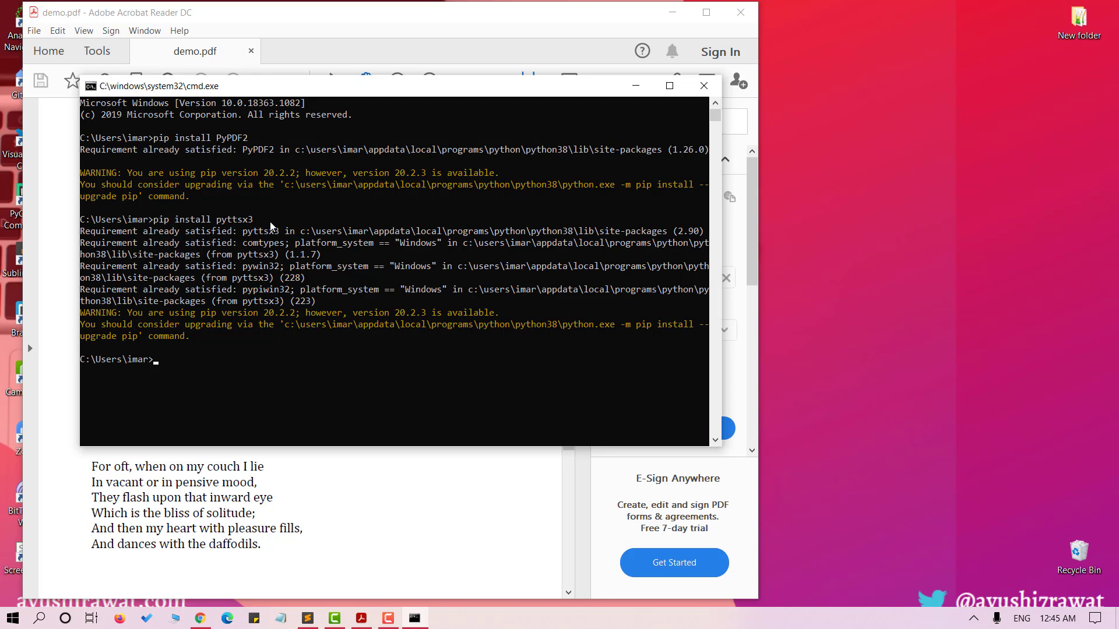
click(703, 85)
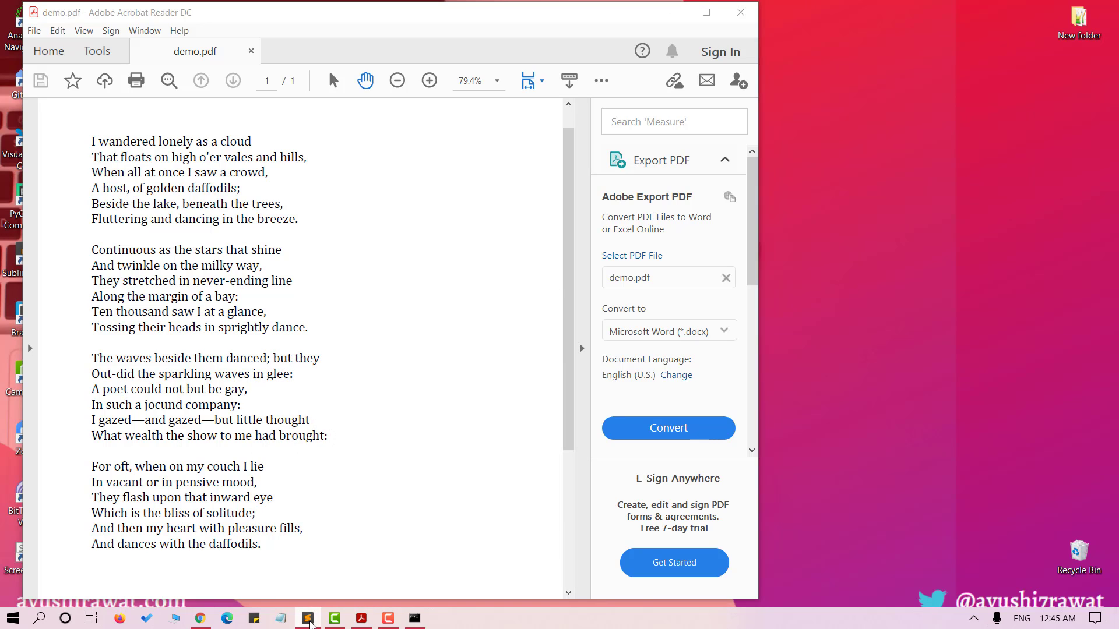
Write 'import pyttsx3' and 'import PyPDF2' as the first two lines of demo.py
click(308, 618)
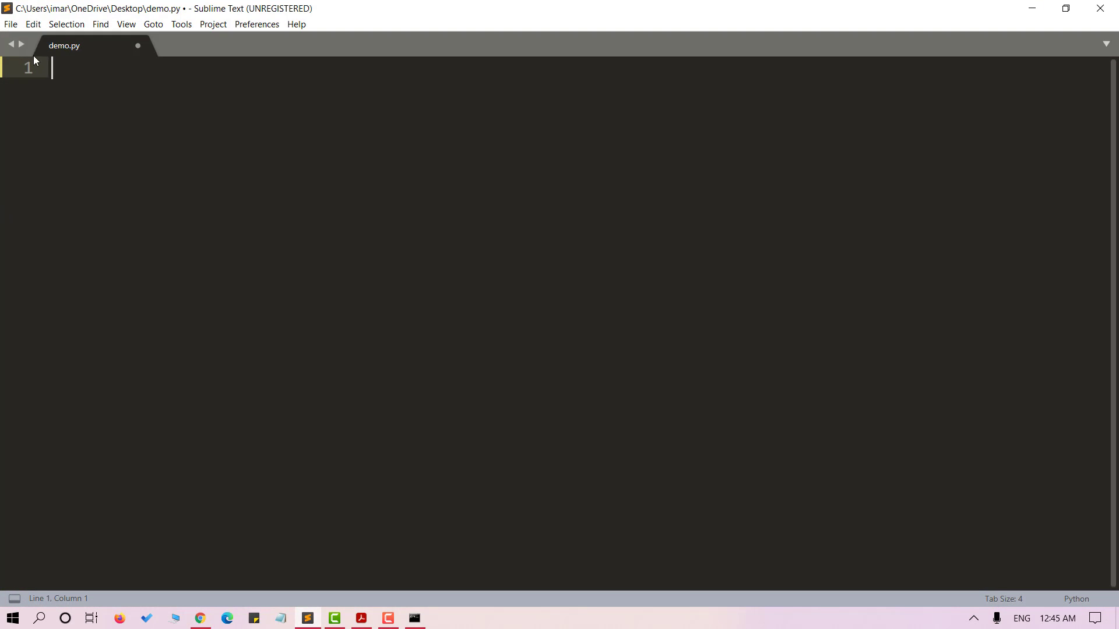
mouse_move(115, 71)
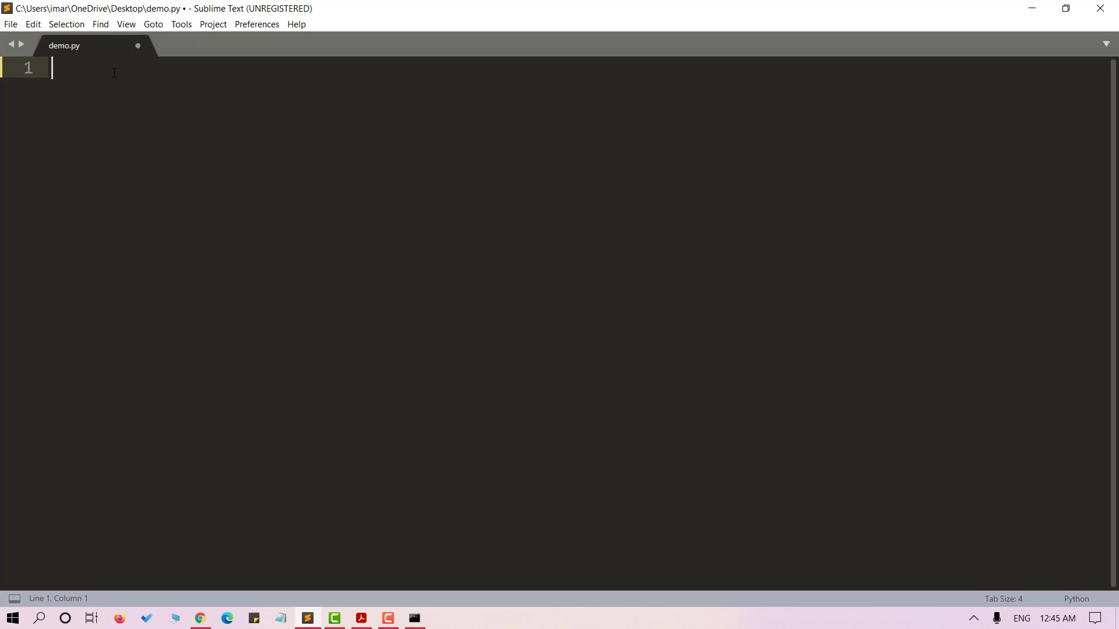
text(im)
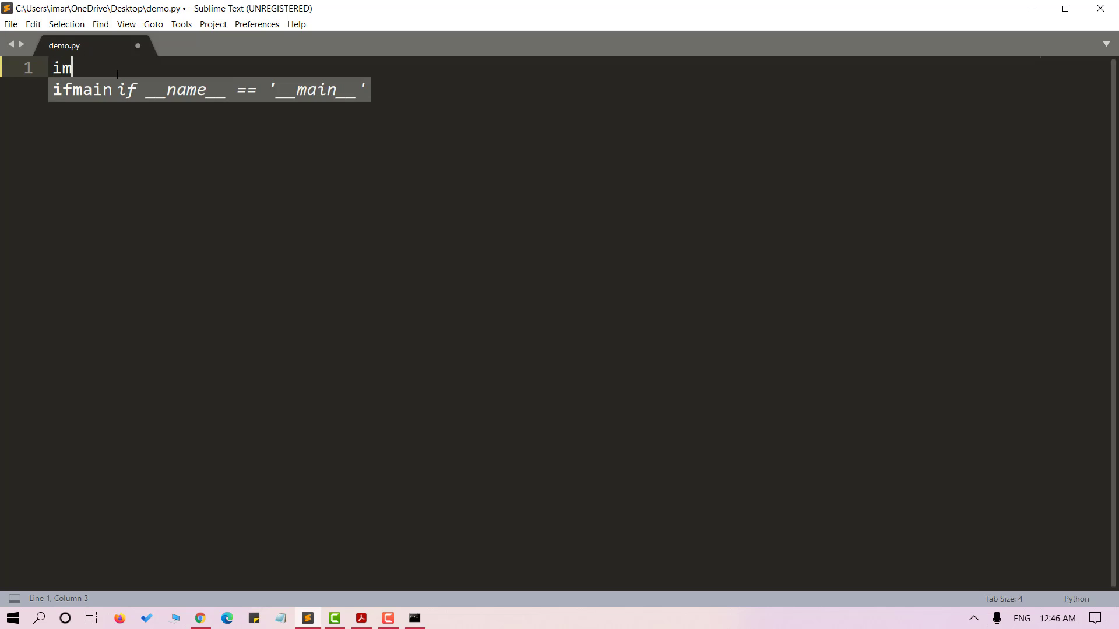
text(port py)
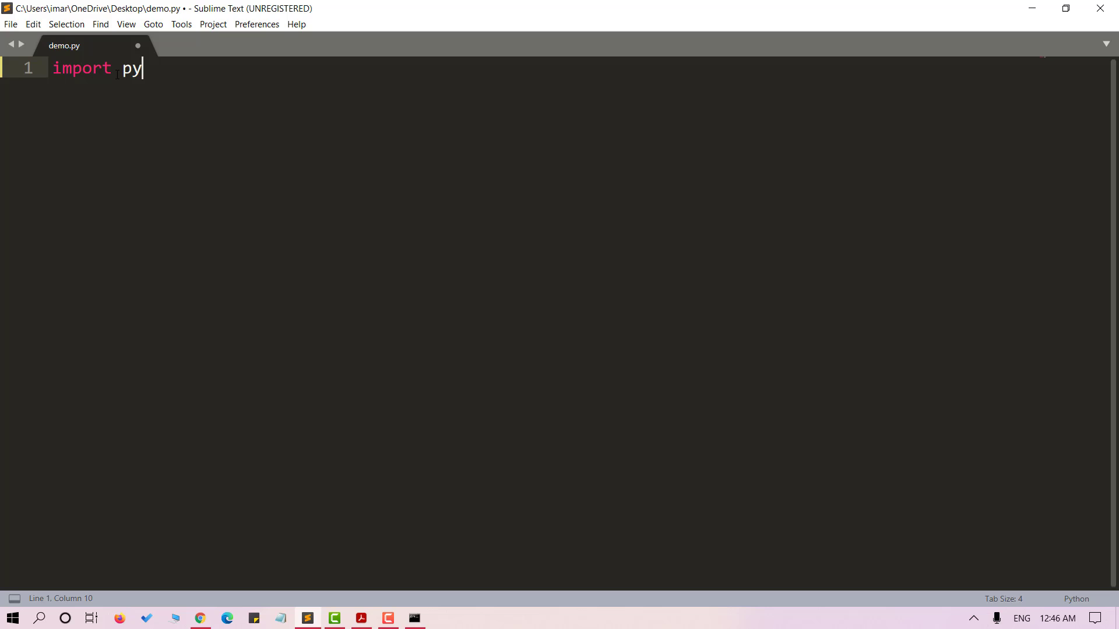
text(ttsx3)
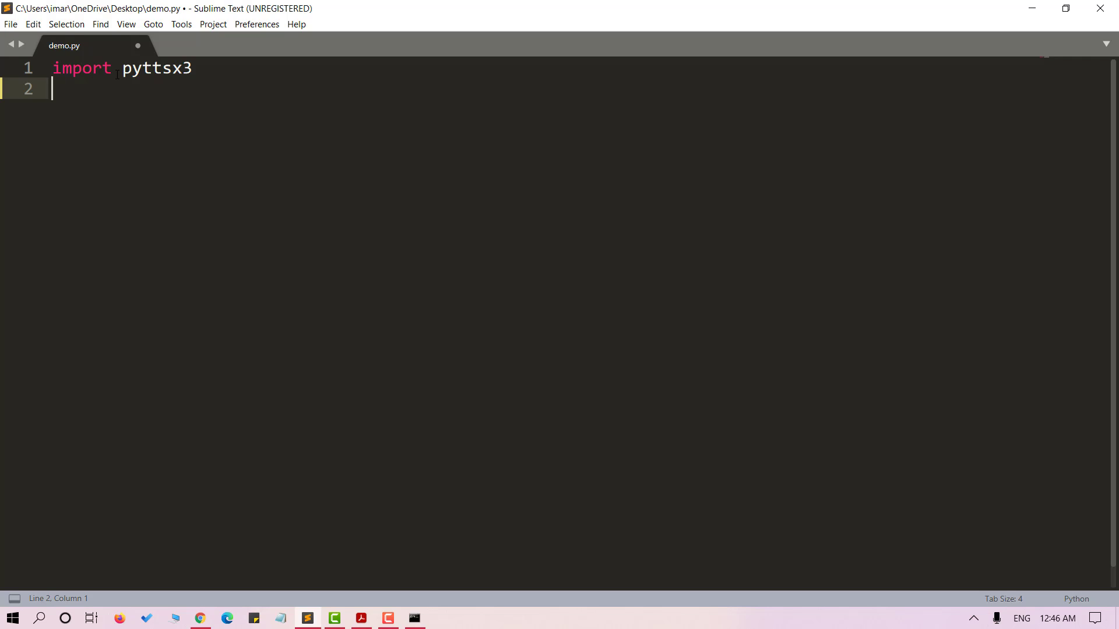
text(import PyP)
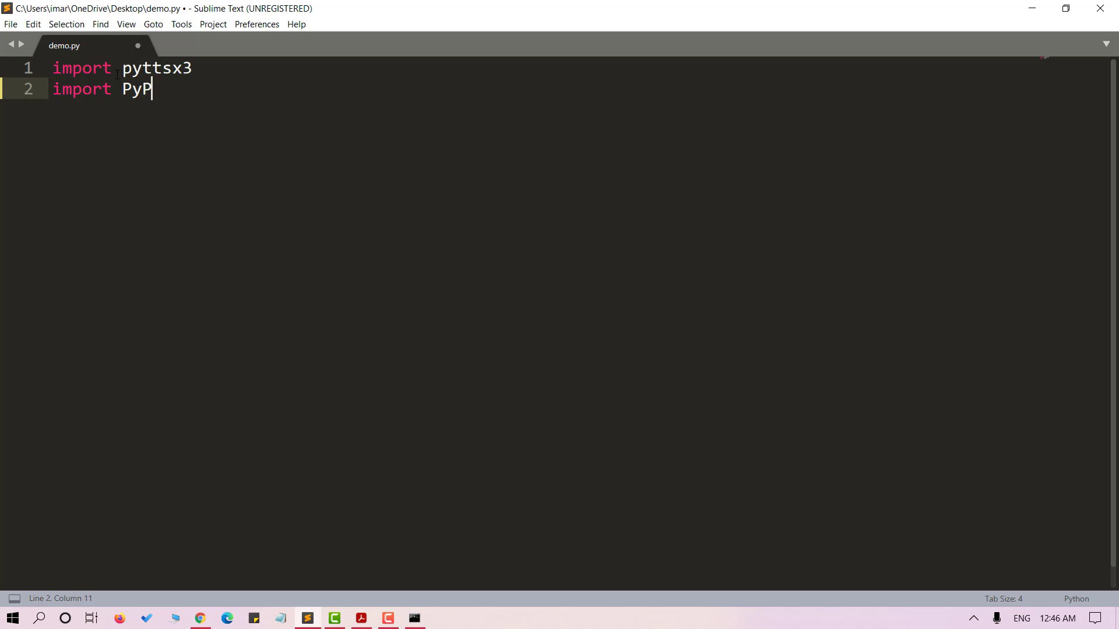
text(DF2)
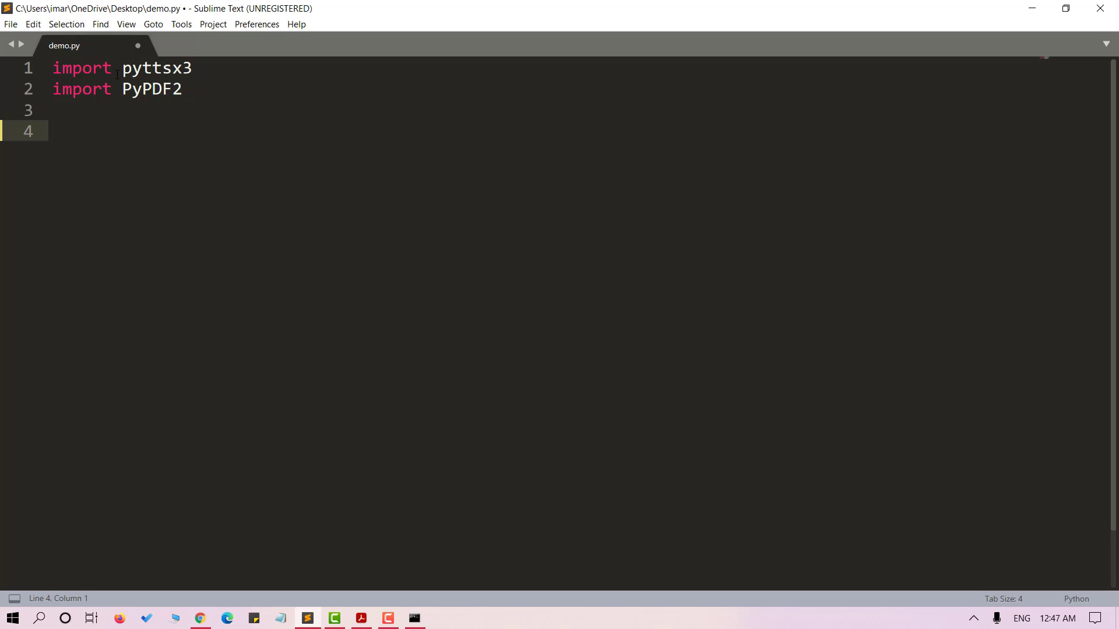
Add book = open('demo.pdf', ...) to open the PDF in binary mode
text(book =)
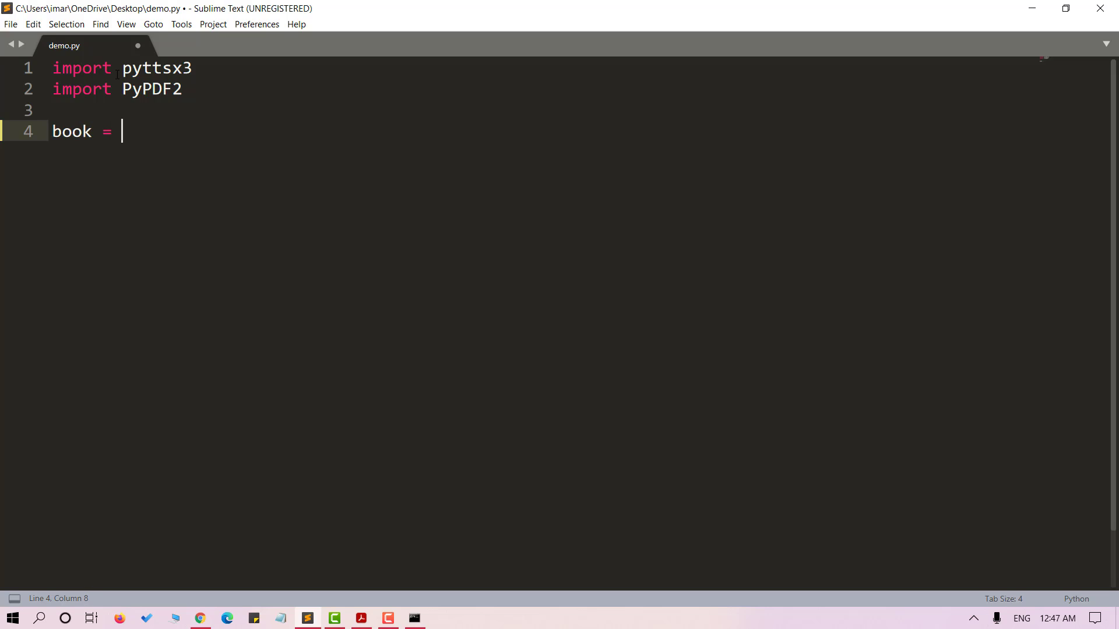
text(open)
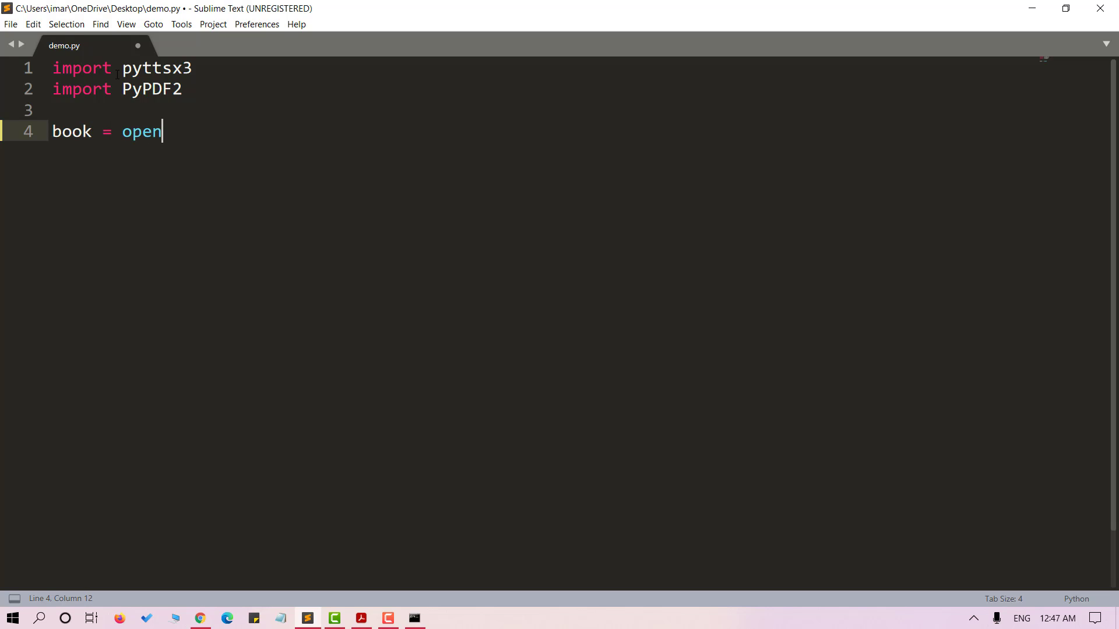
text(('demo.p)
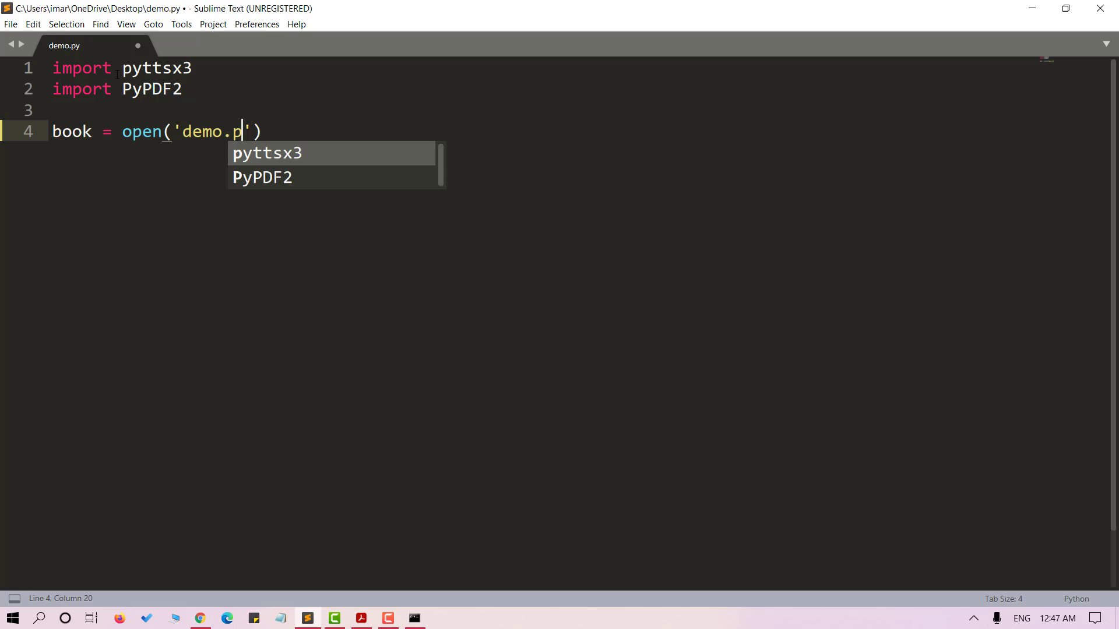
text(df','rb)
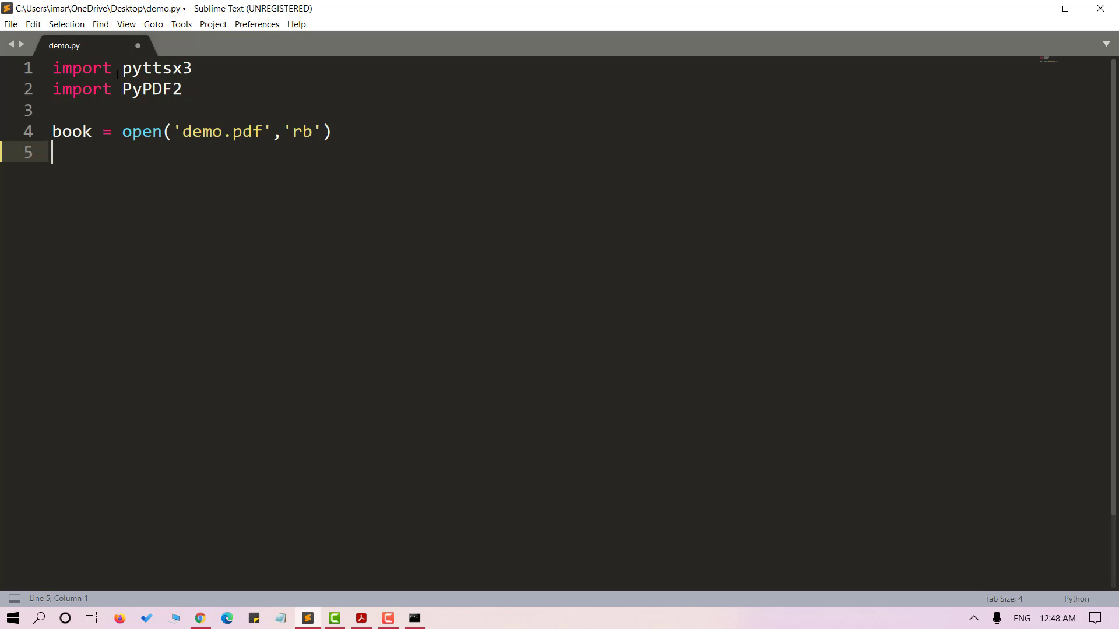
Add pdf_reader = PyPDF2.PdfFileReader(book)
text(pdf_read)
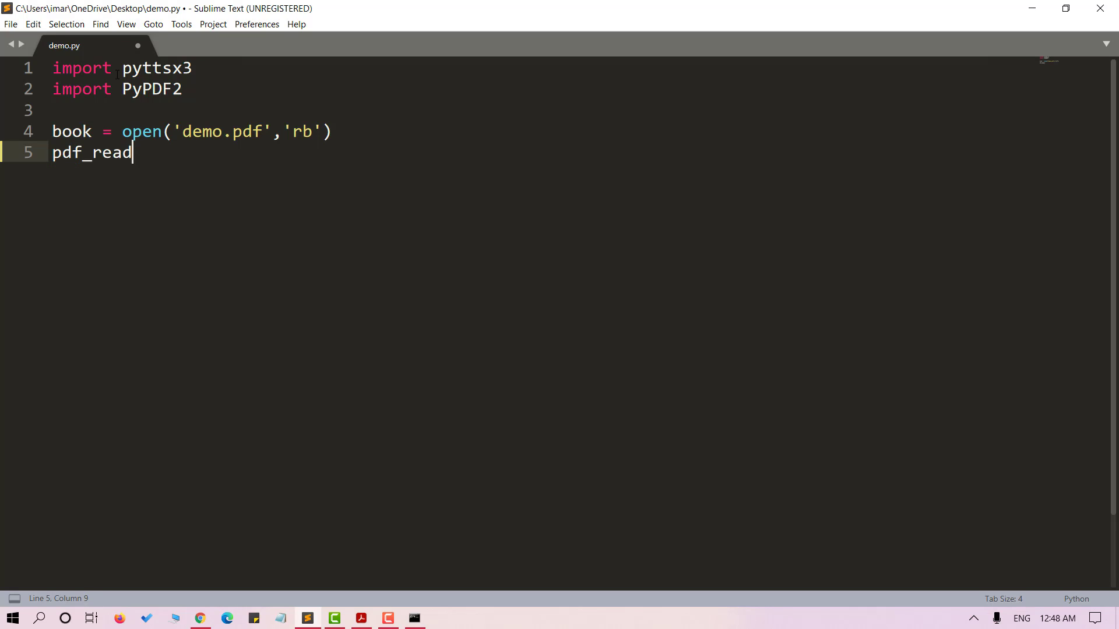
text(er = PyPDF@)
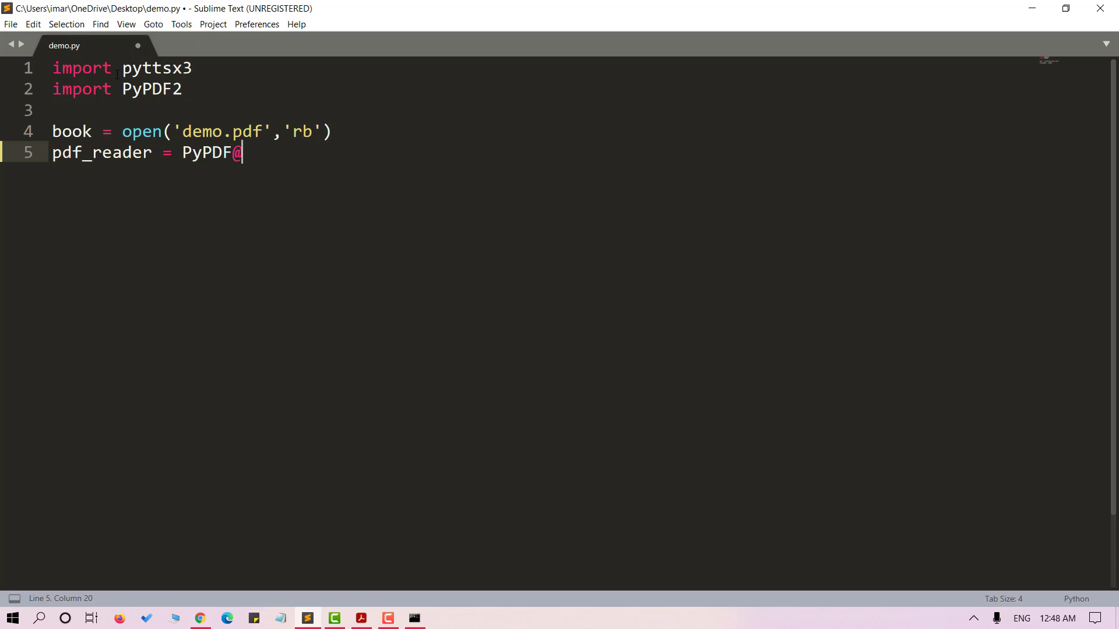
text(.PD)
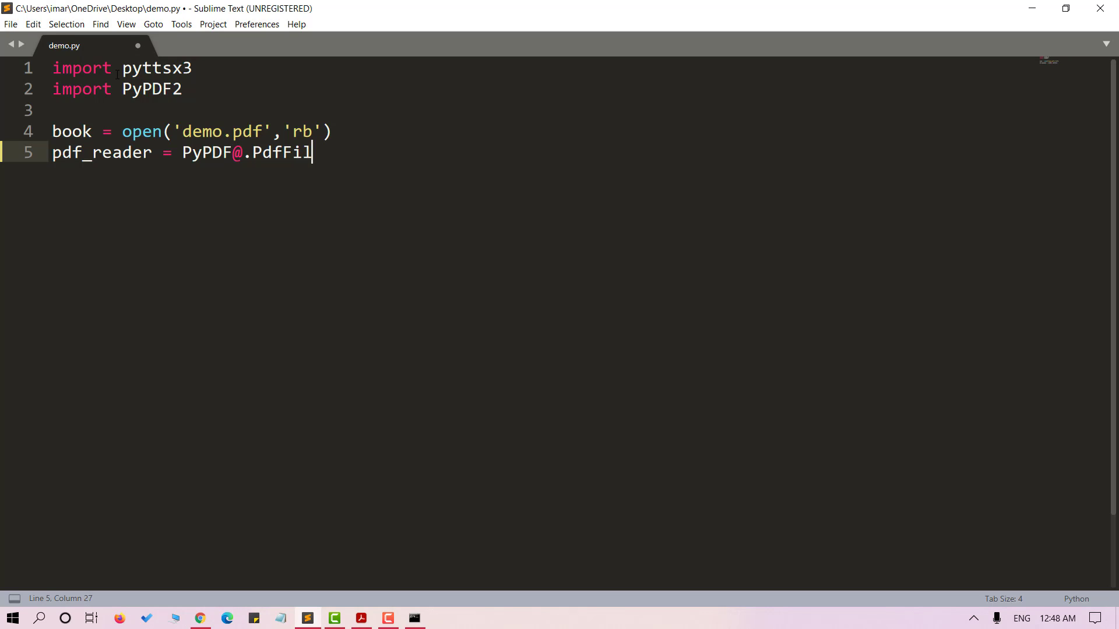
text(eReade)
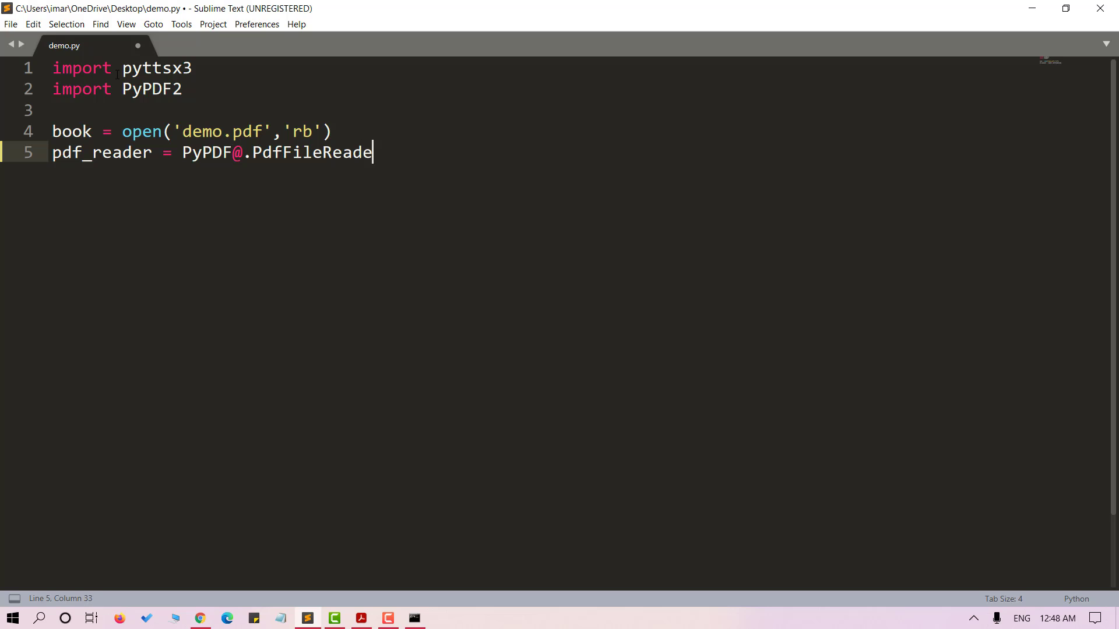
text(r)
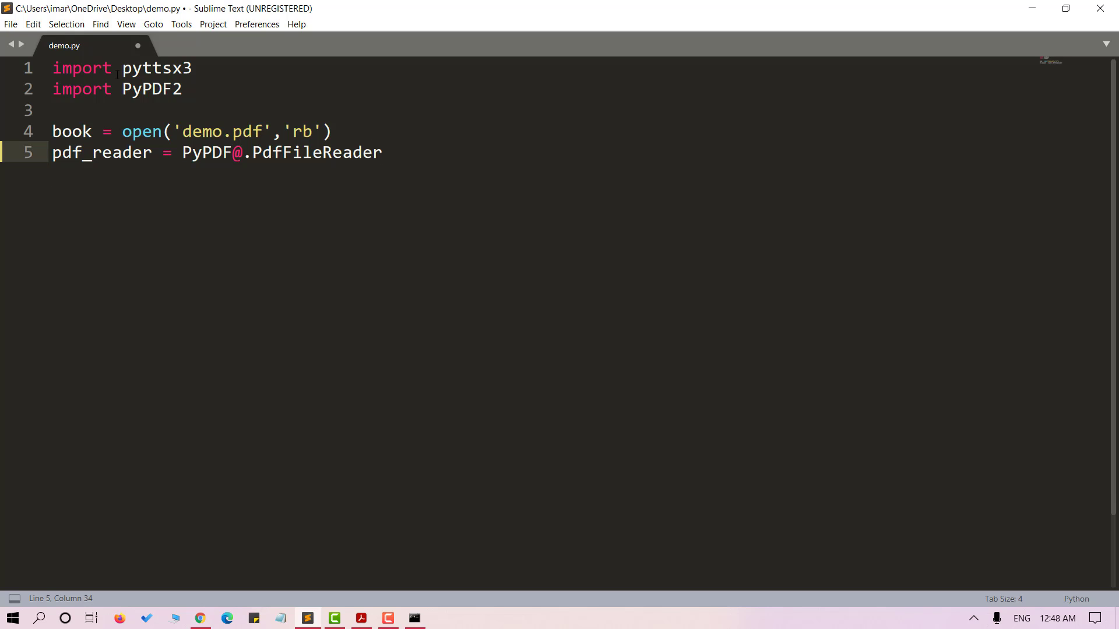
text((book))
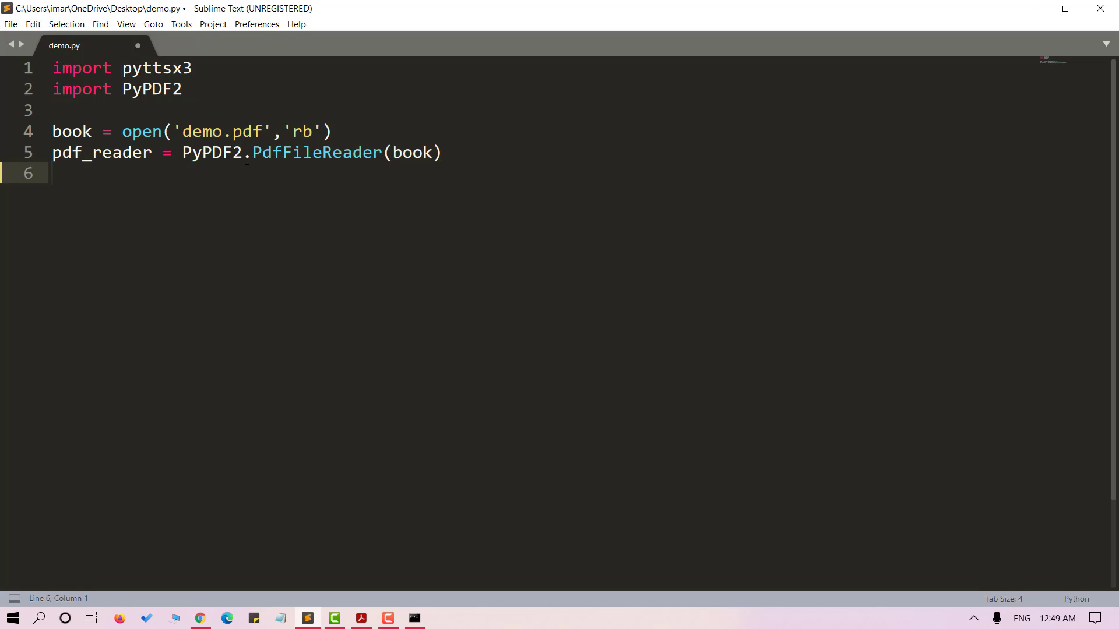
Store the page count in num_pages from pdf_reader
text(num+)
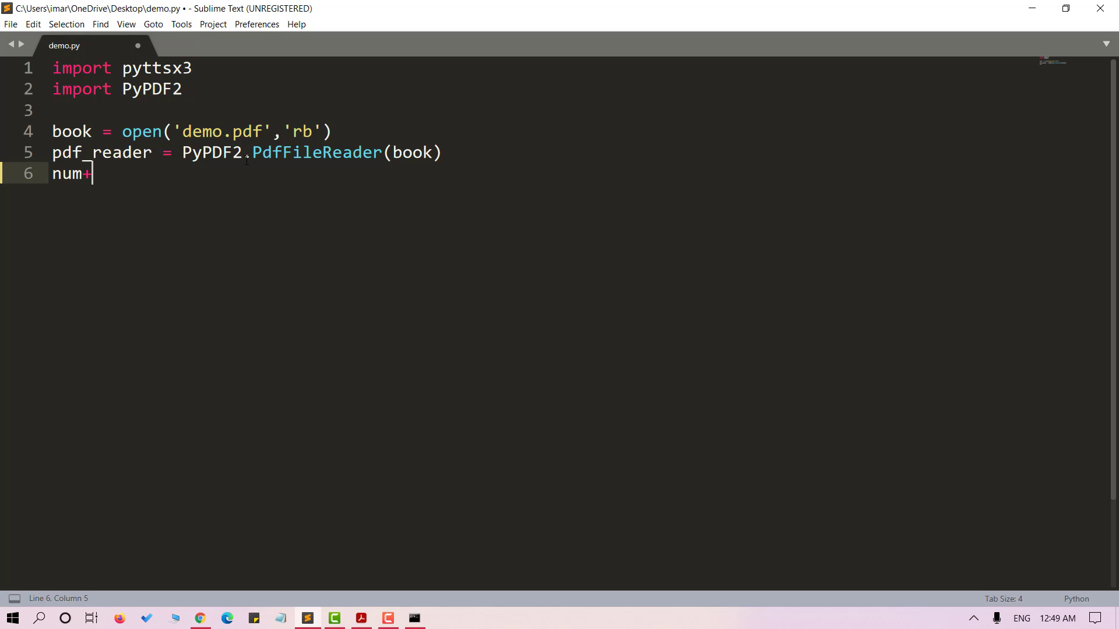
text(_pages =)
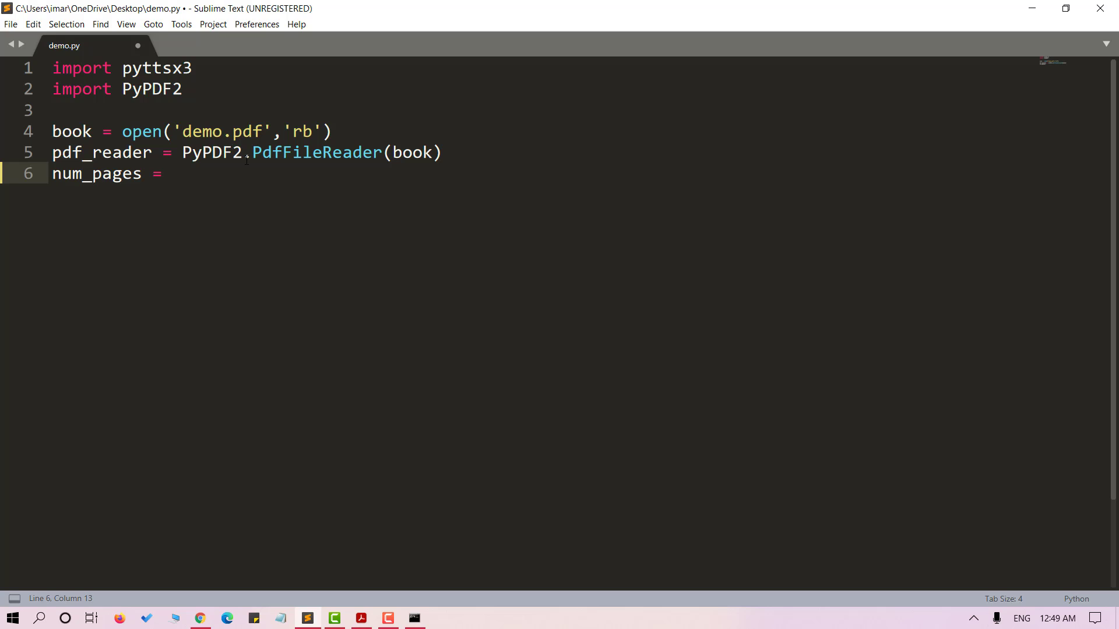
text(pdf_reader)
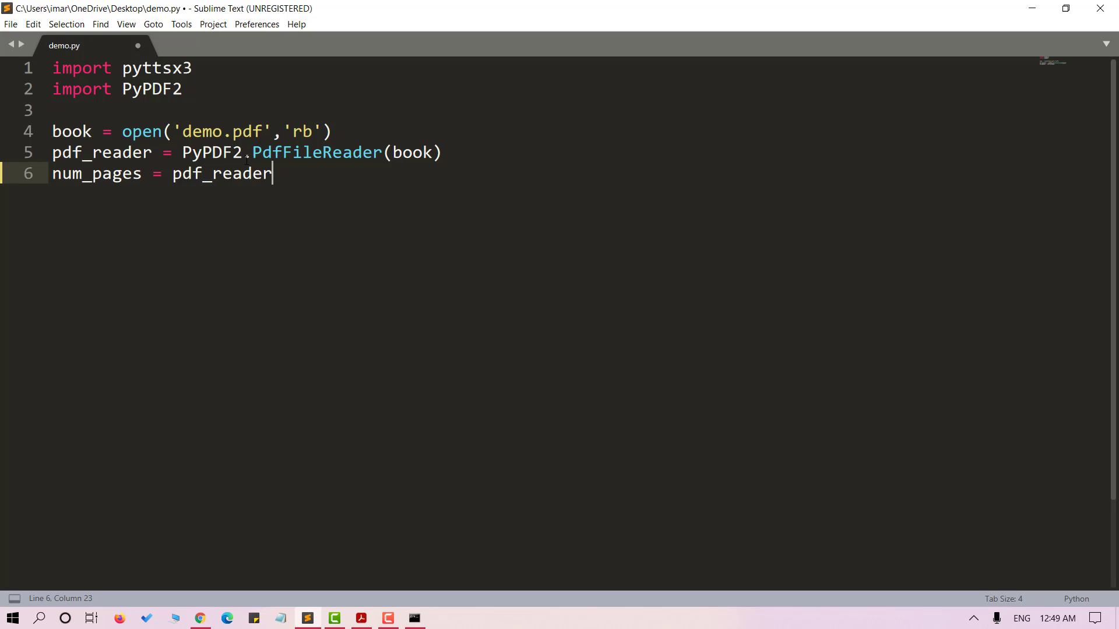
text(.num_pages)
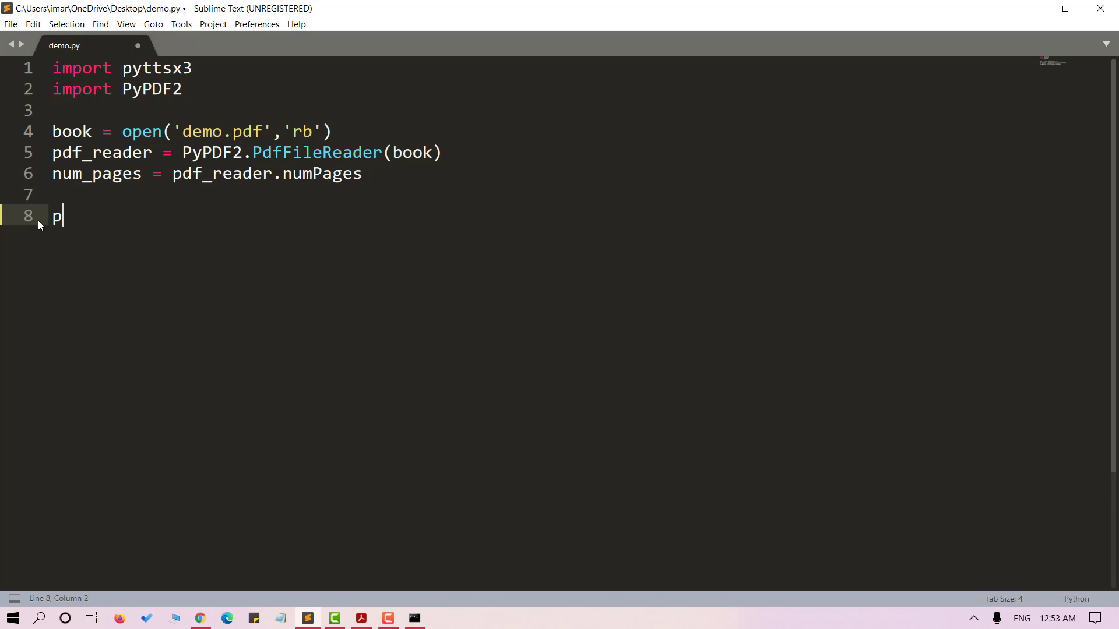
Add play = pyttsx3.init() and print('Playing Audio Book')
text(lay =)
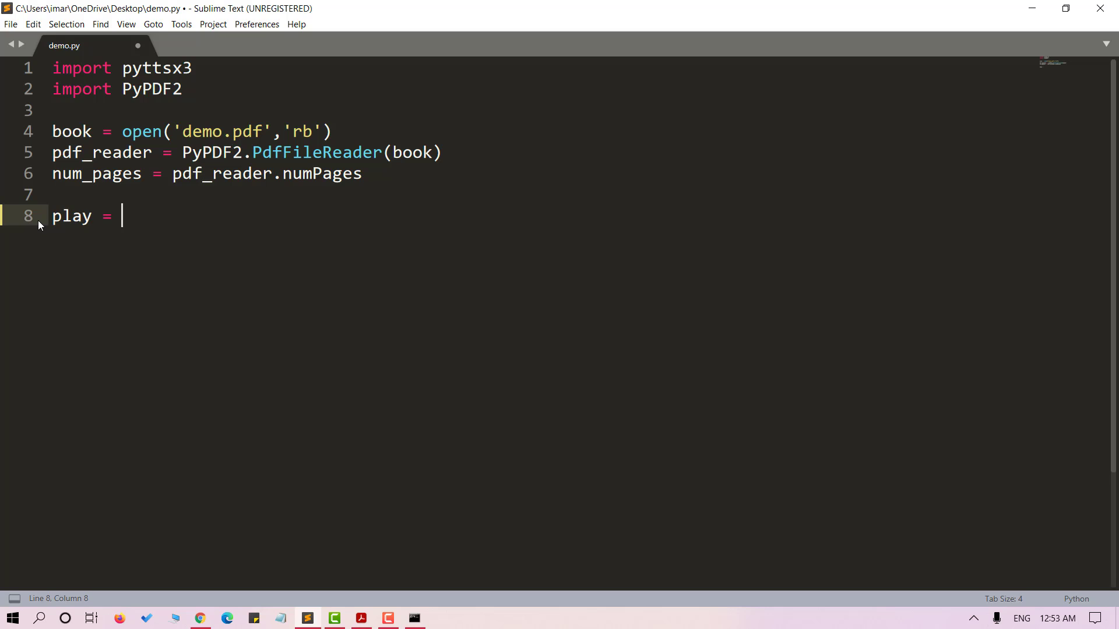
text(pyt)
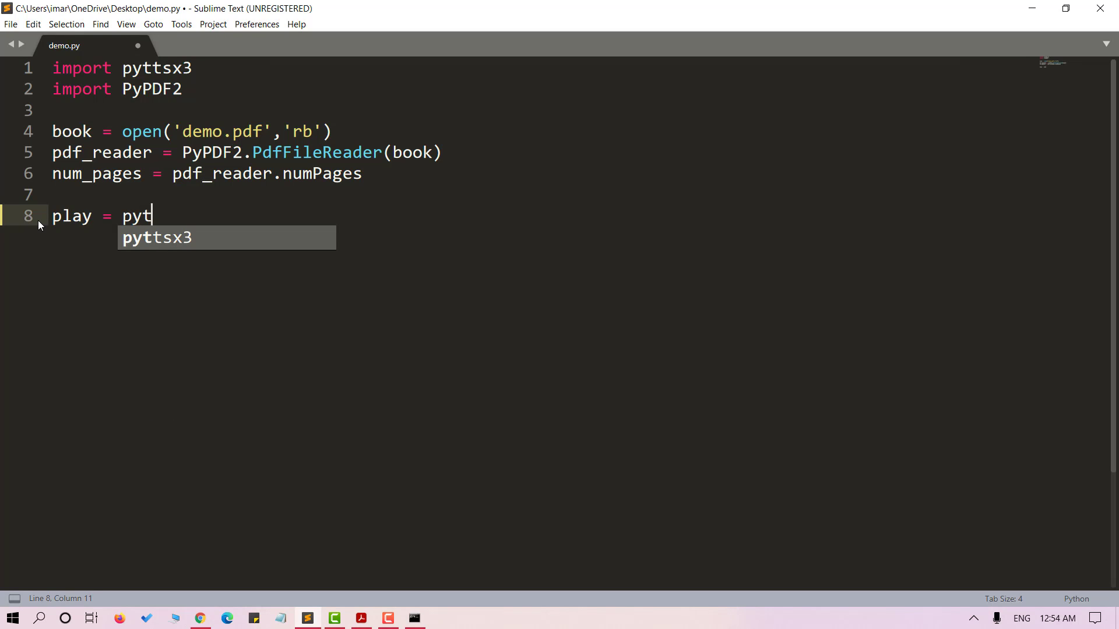
text(tsx3.in)
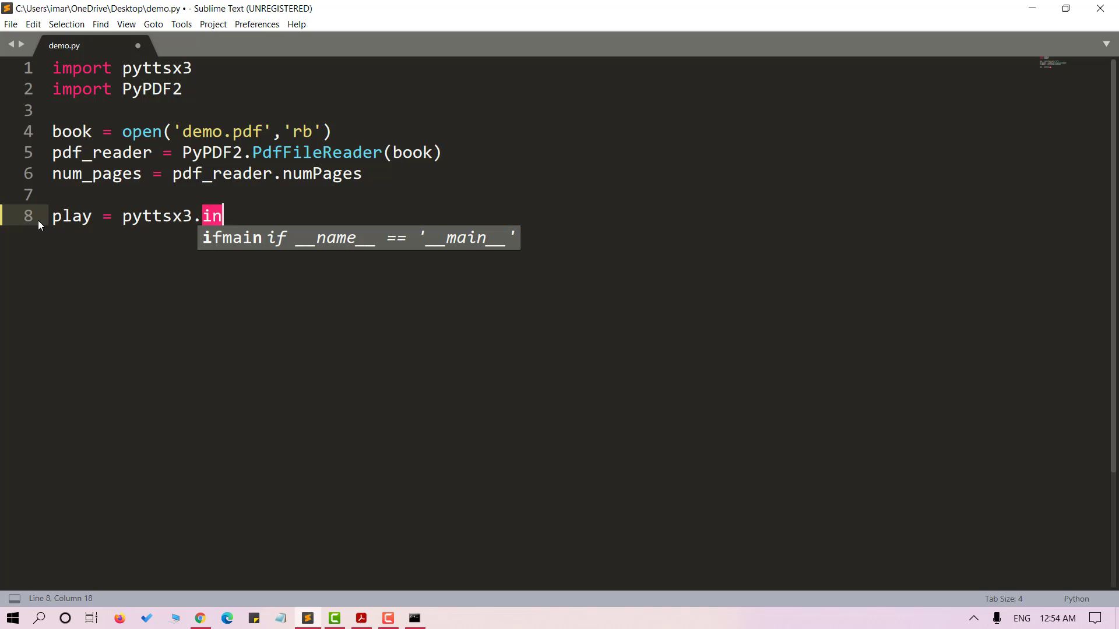
text(it())
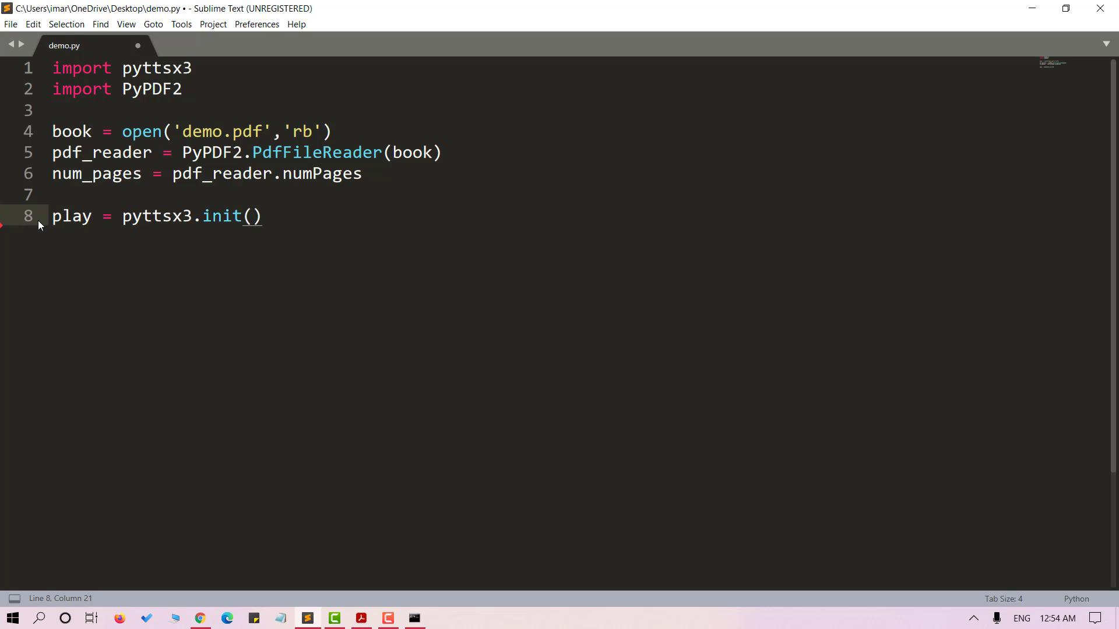
text(print(')
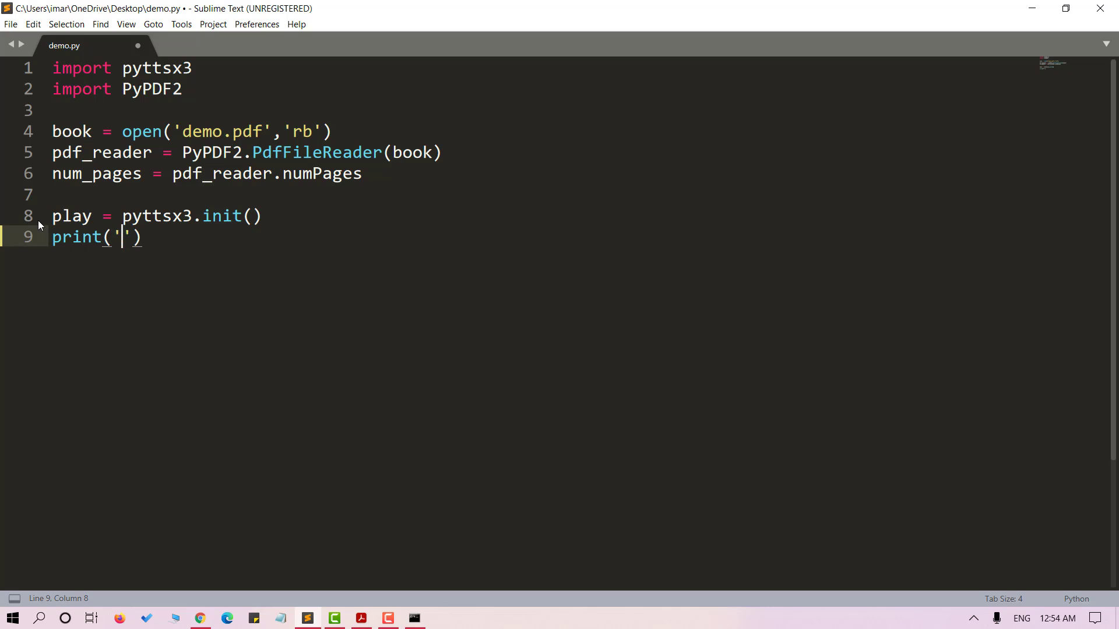
text(Playing)
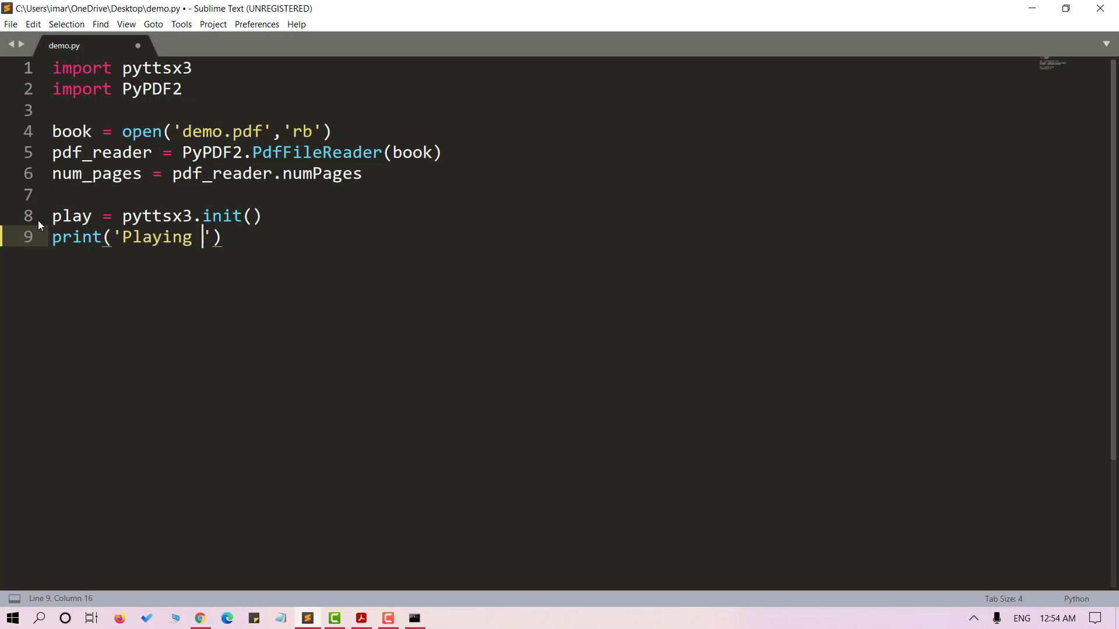
text(Audio Book)
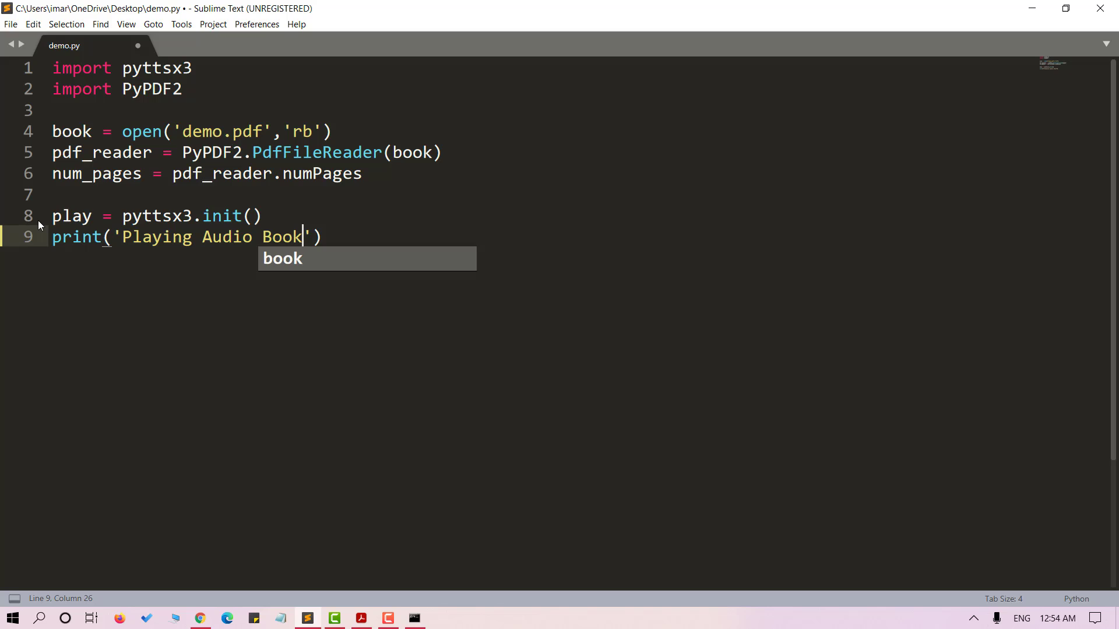
key(enter)
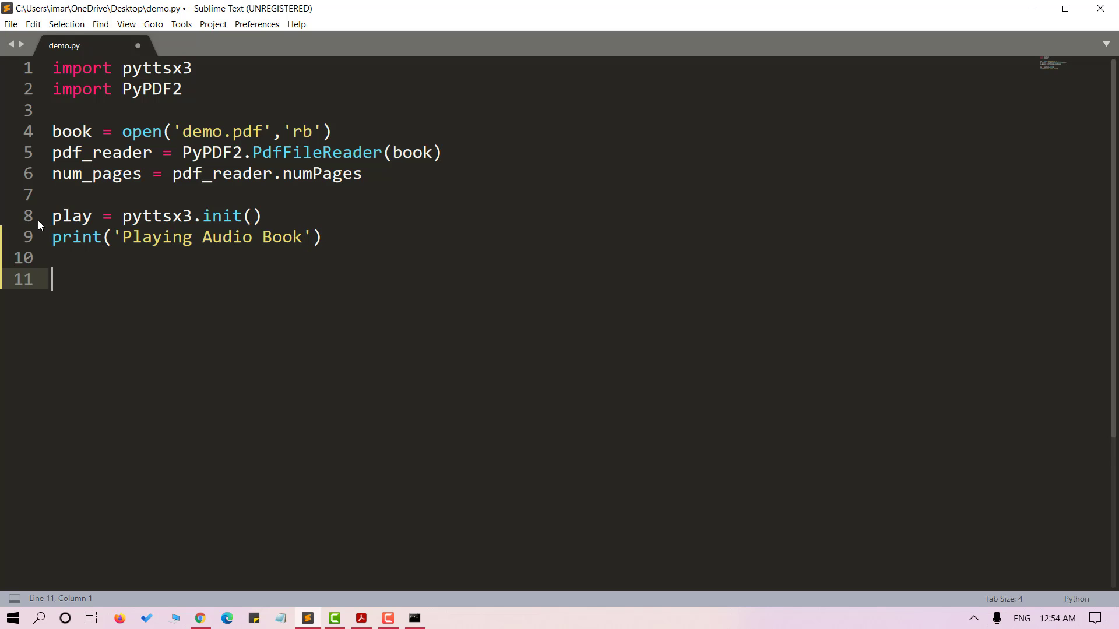
Write a for loop over range(0, num_pages) that sets page = pdf_reader.getPage(num)
text(for num in)
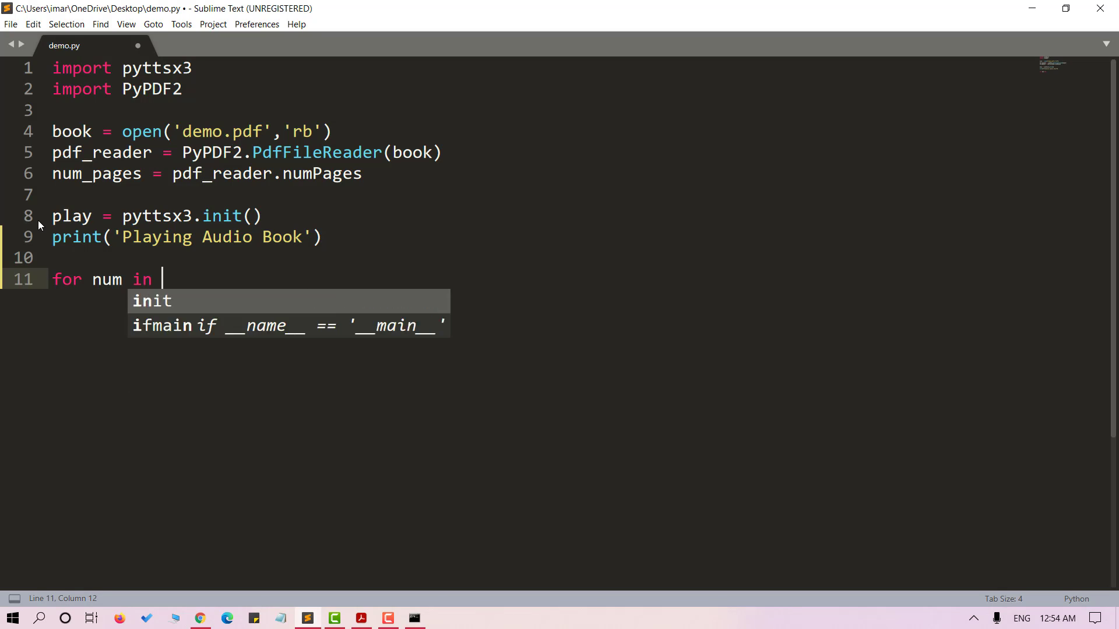
text(range(0,)
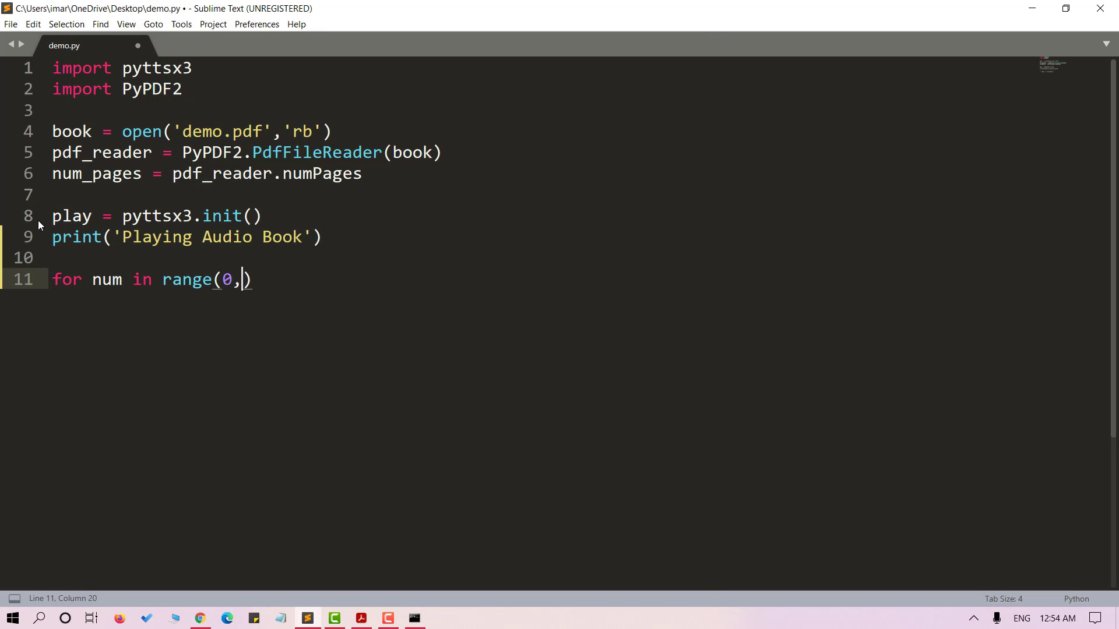
text(num_pagesm)
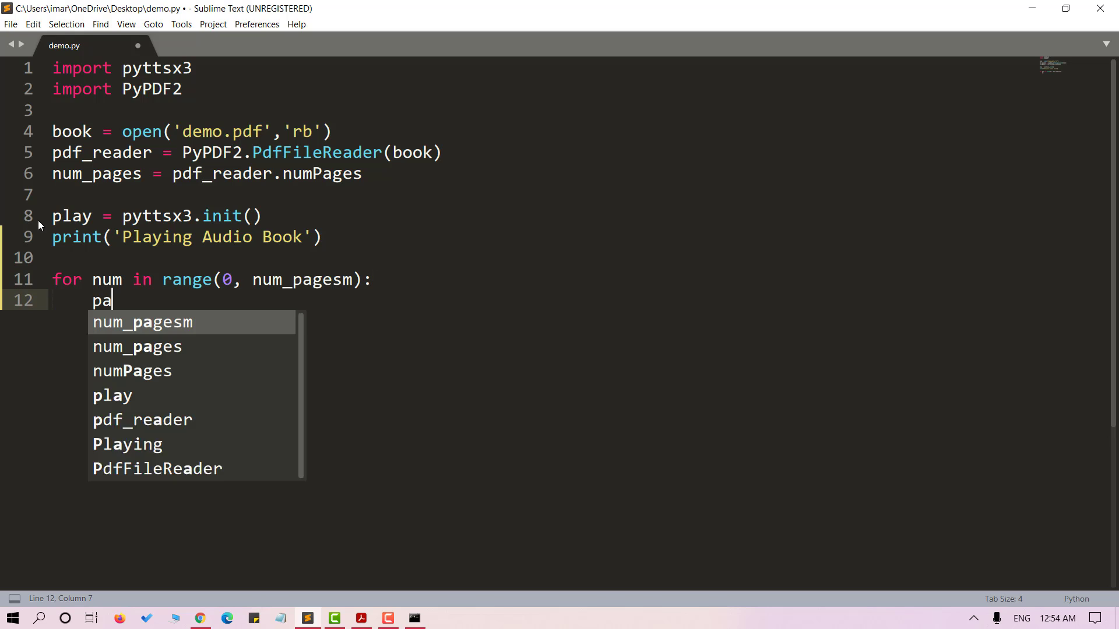
text(ge =)
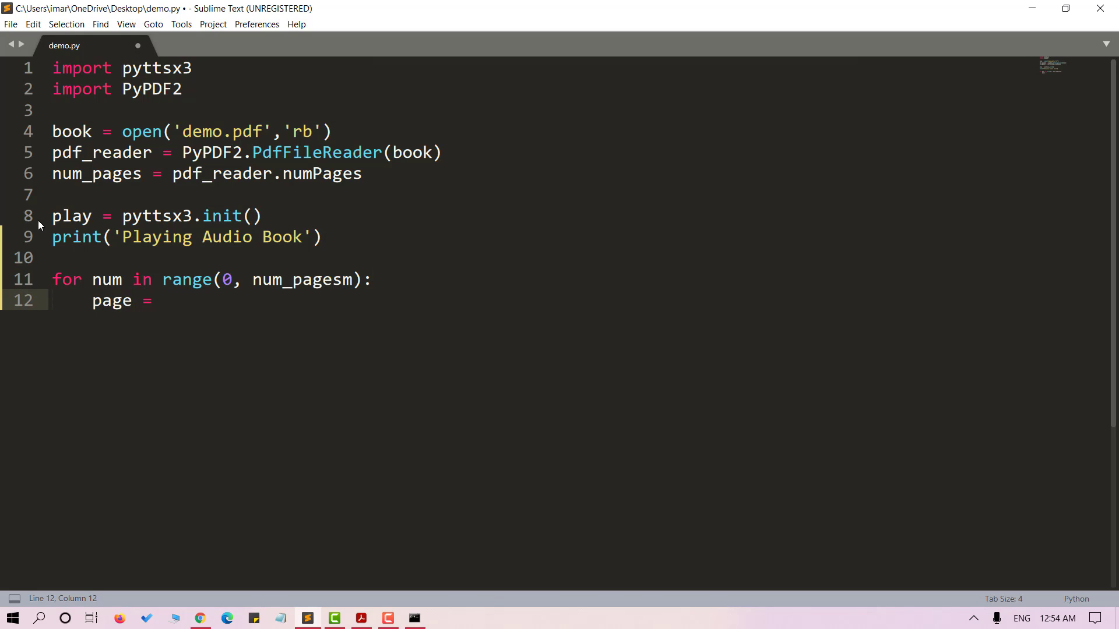
text(pdf_reader)
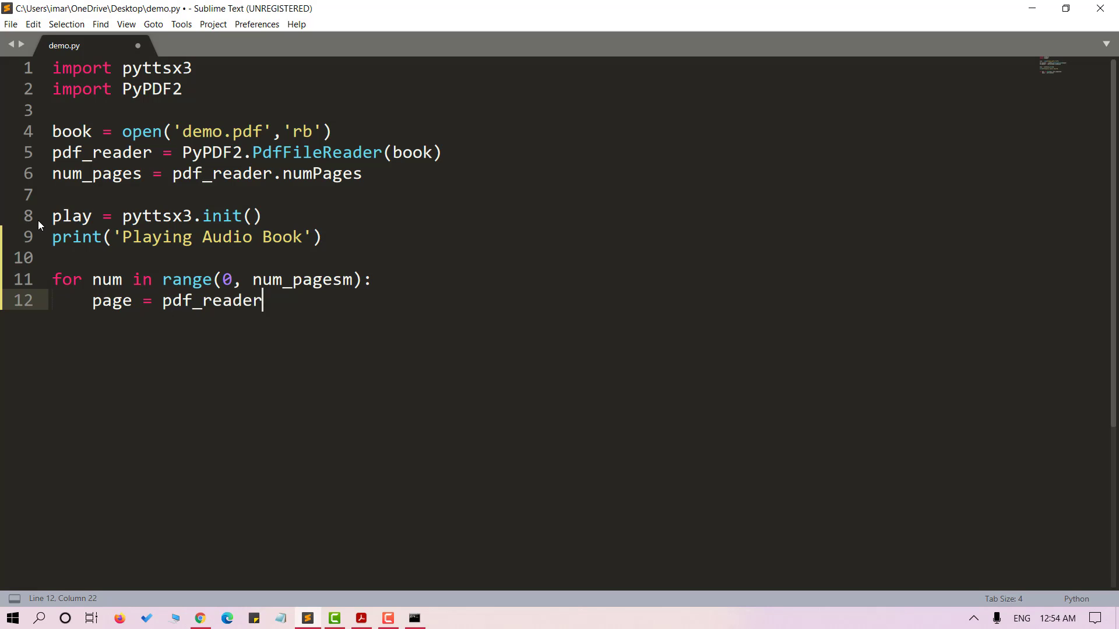
text(.getPage)
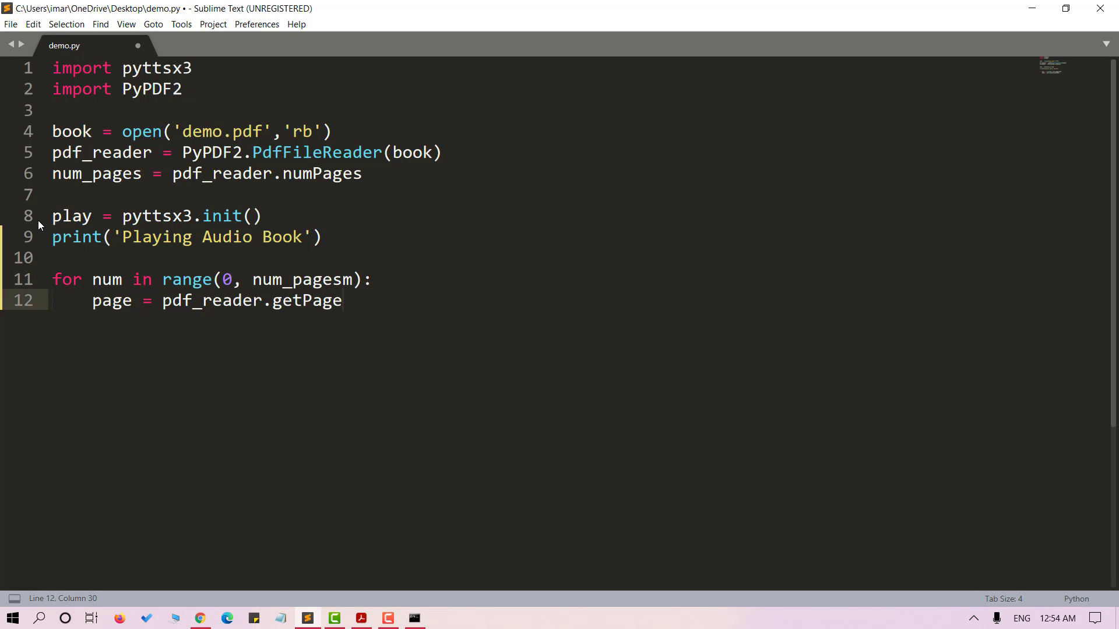
text((nums)
text(data)
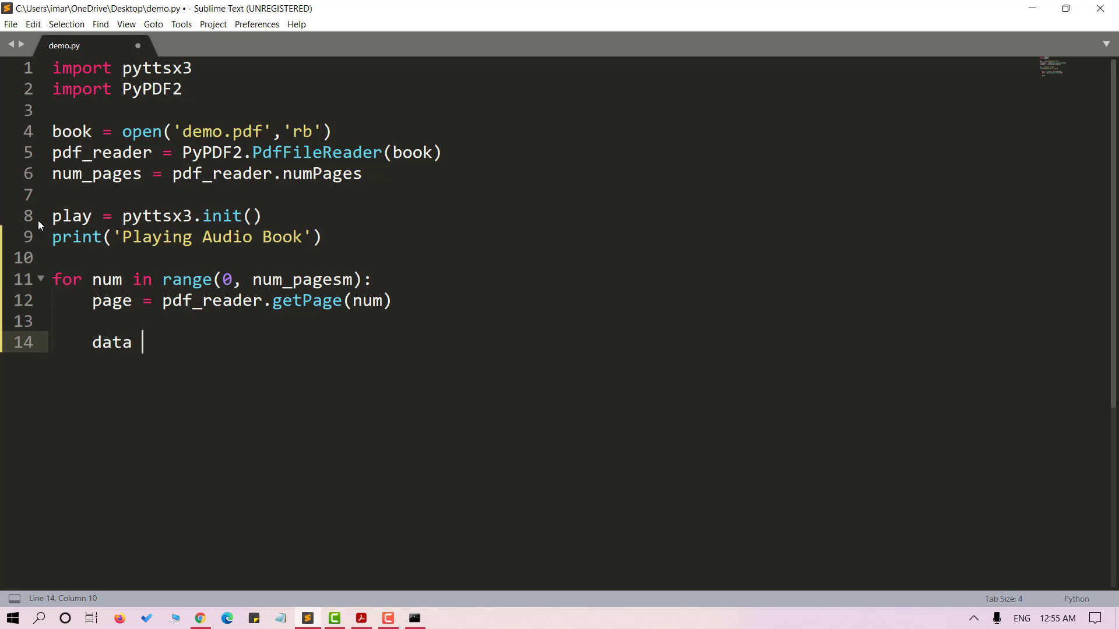
Inside the loop add data = page.extractText() and play.say(data)
text(= pa)
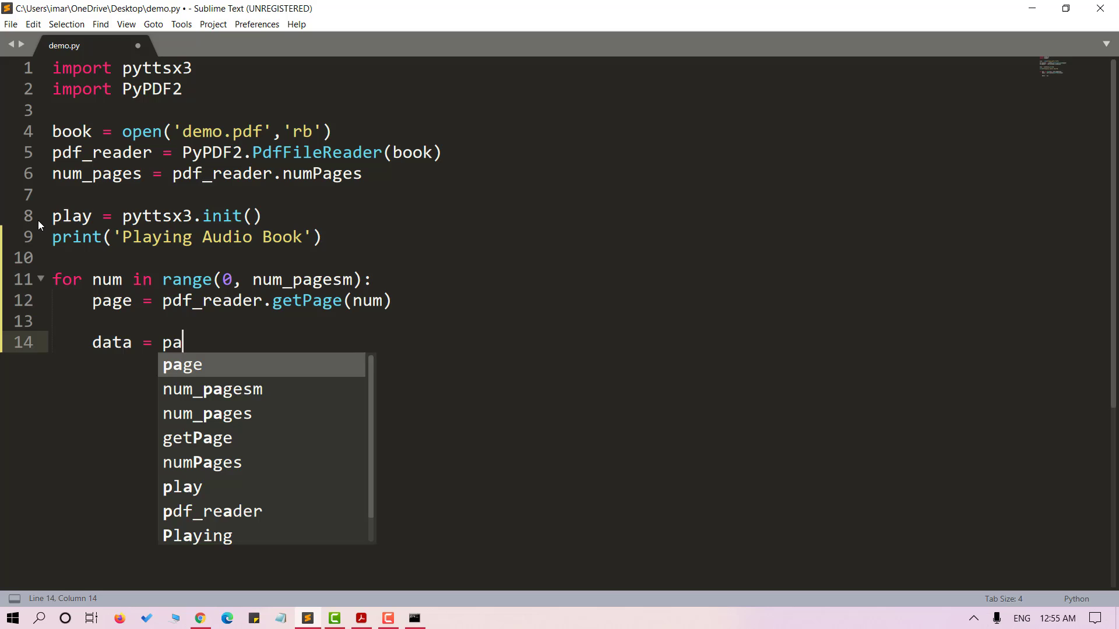
text(ge.extrac)
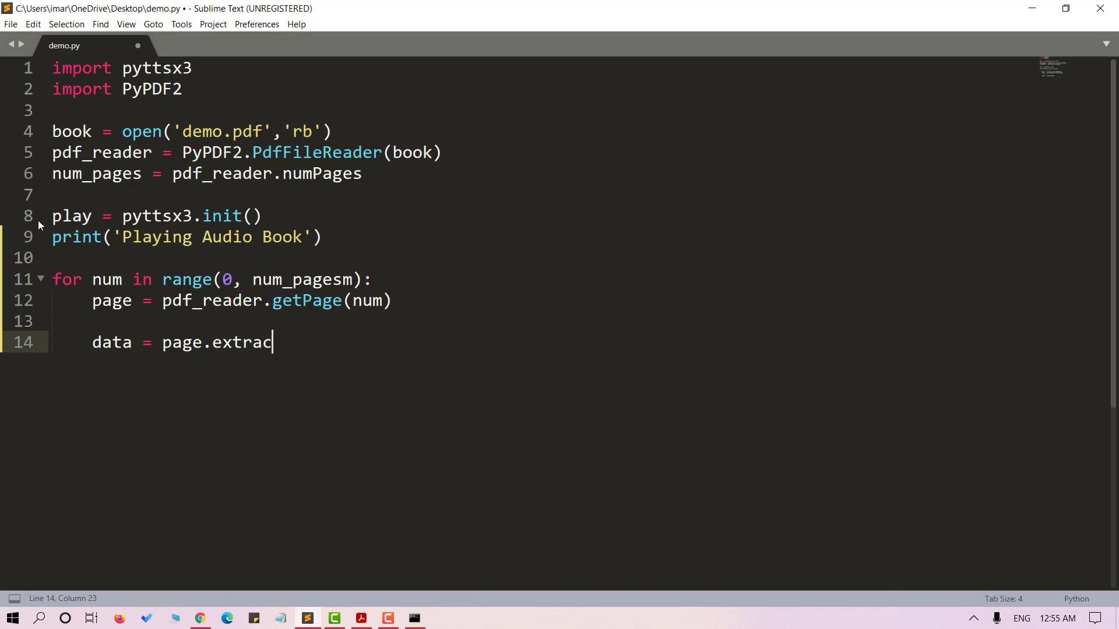
text(tText)
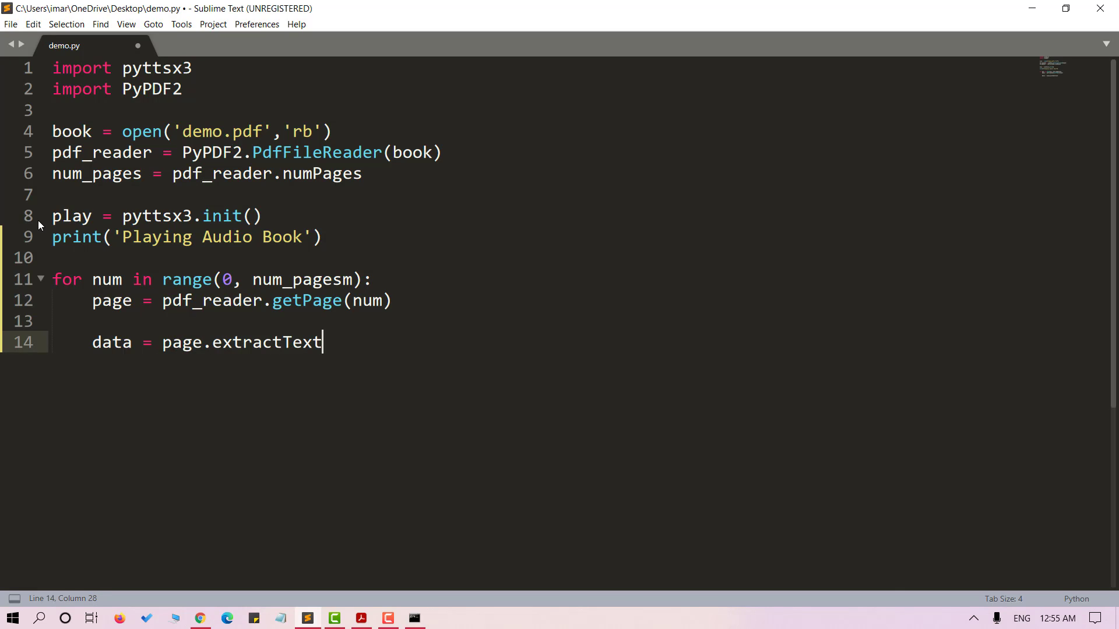
text(())
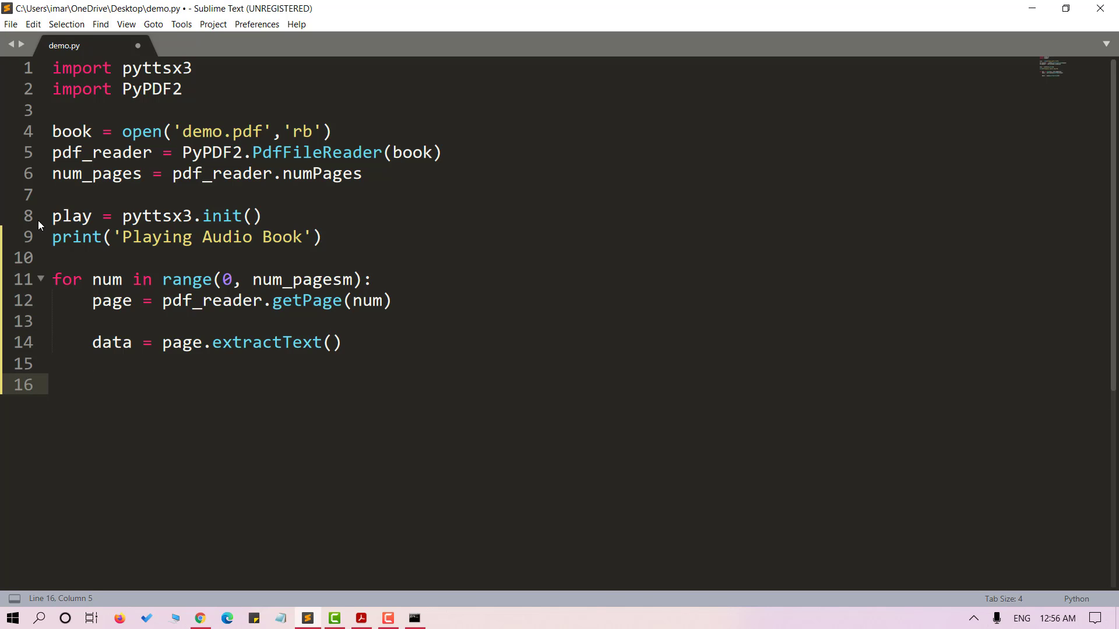
text(play.s)
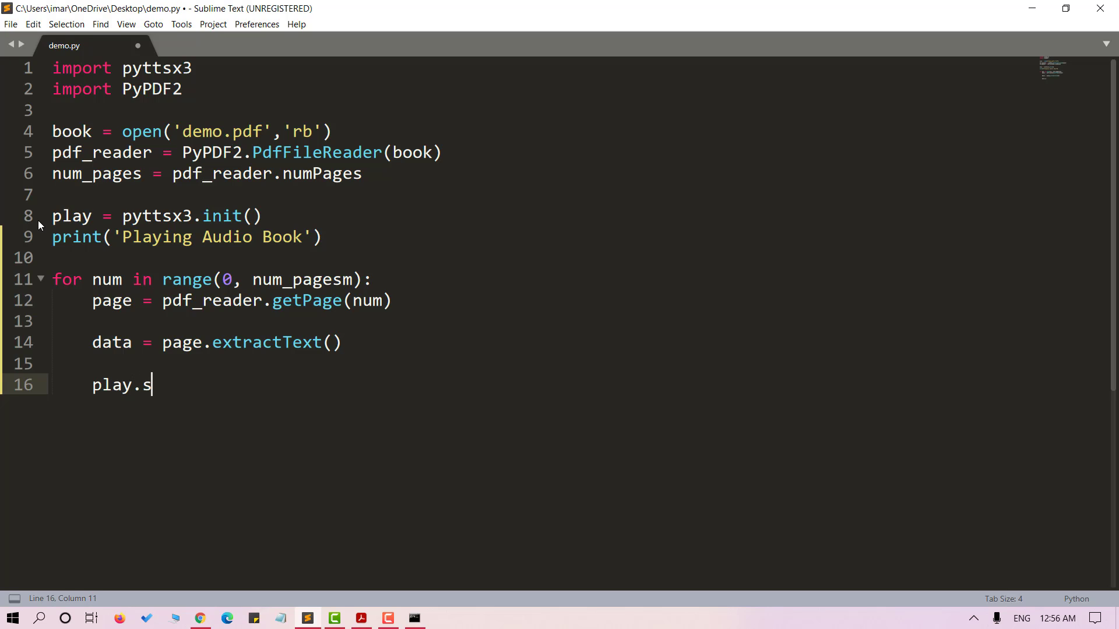
text(ay(data)
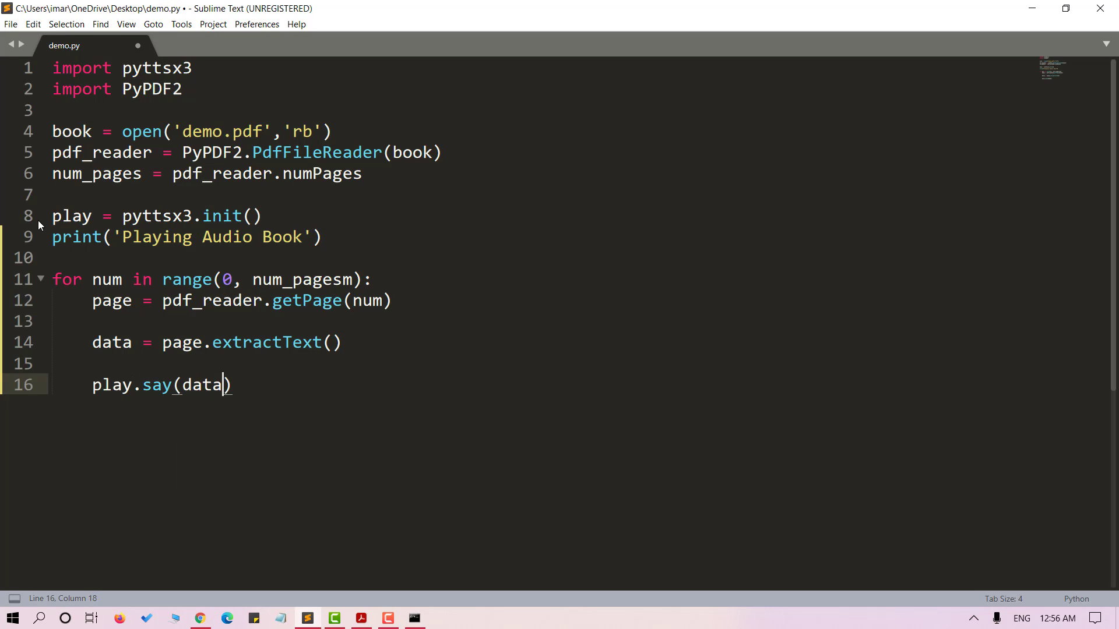
key(enter)
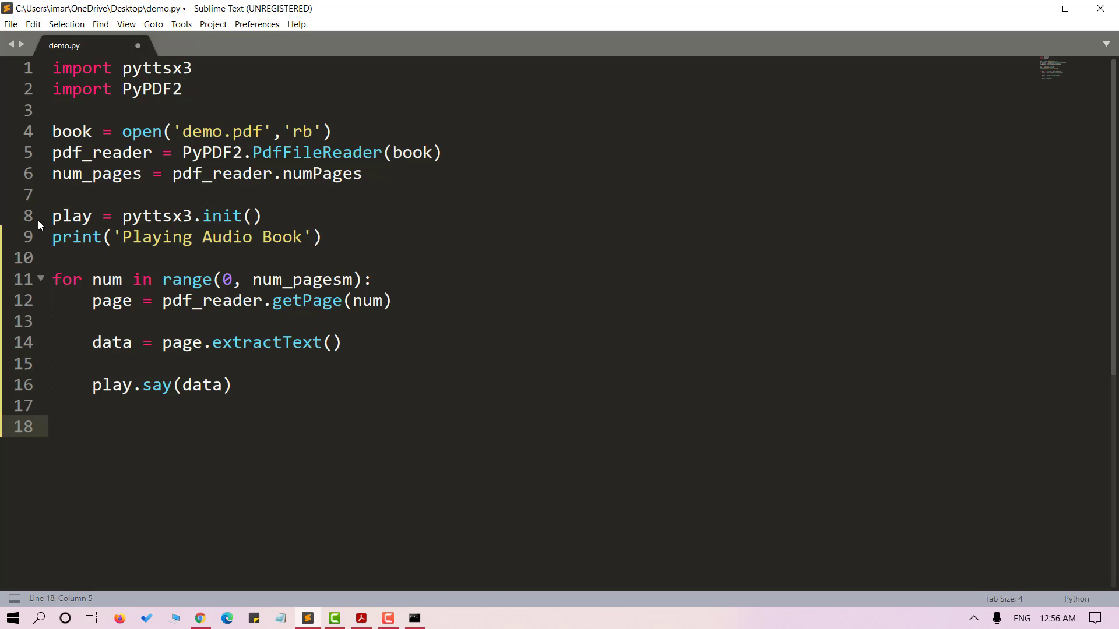
Add play.runAndWait() and save demo.py with Ctrl+S
text(play)
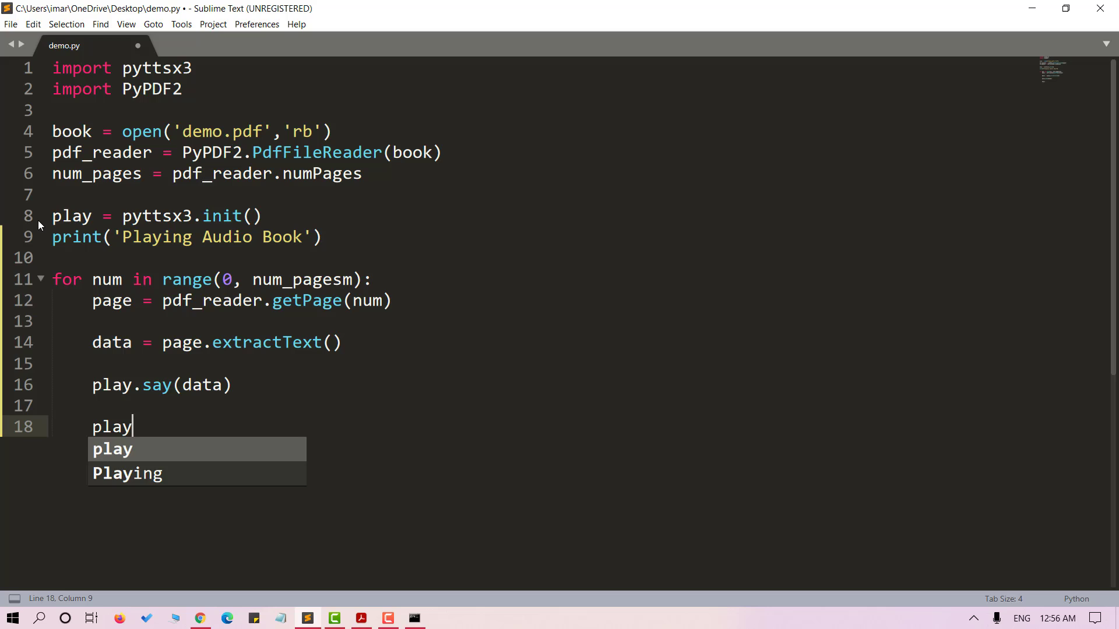
text(.)
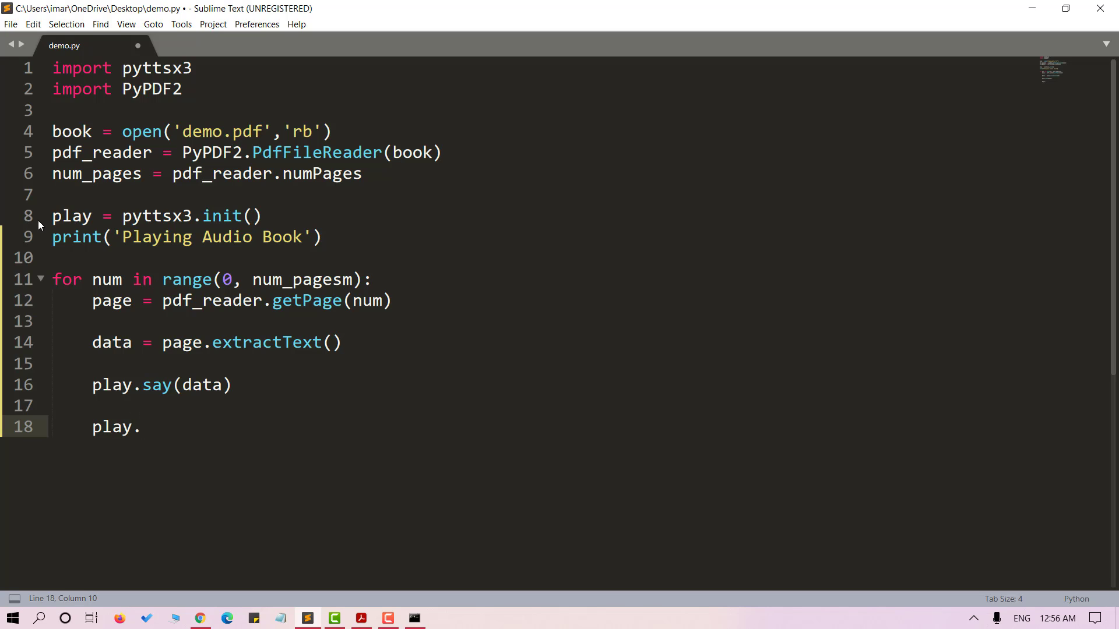
text(runA)
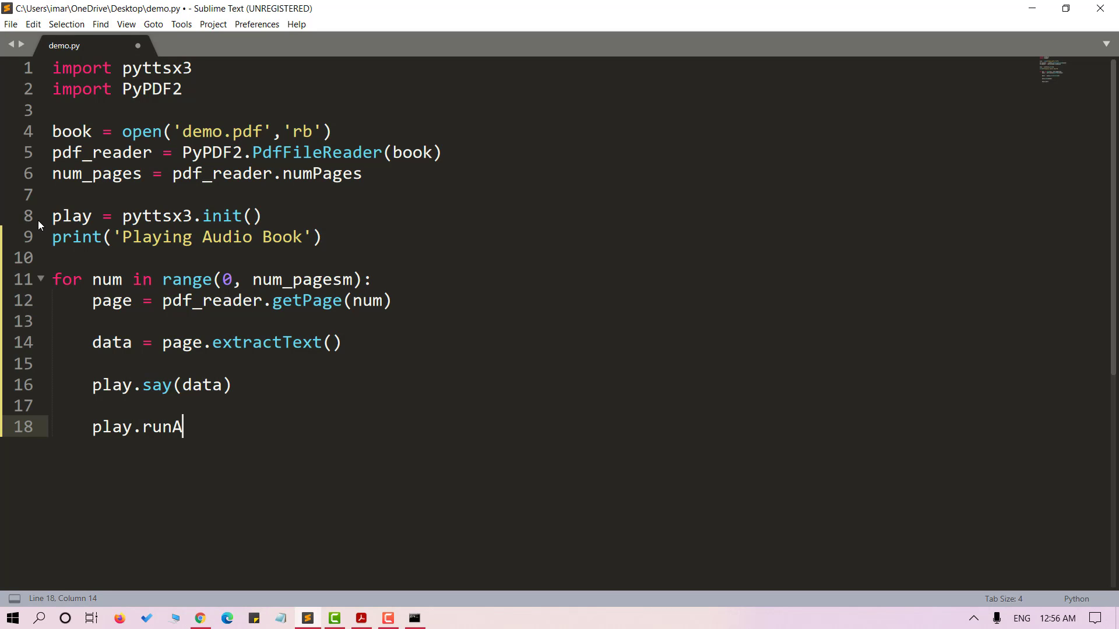
text(ndWait)
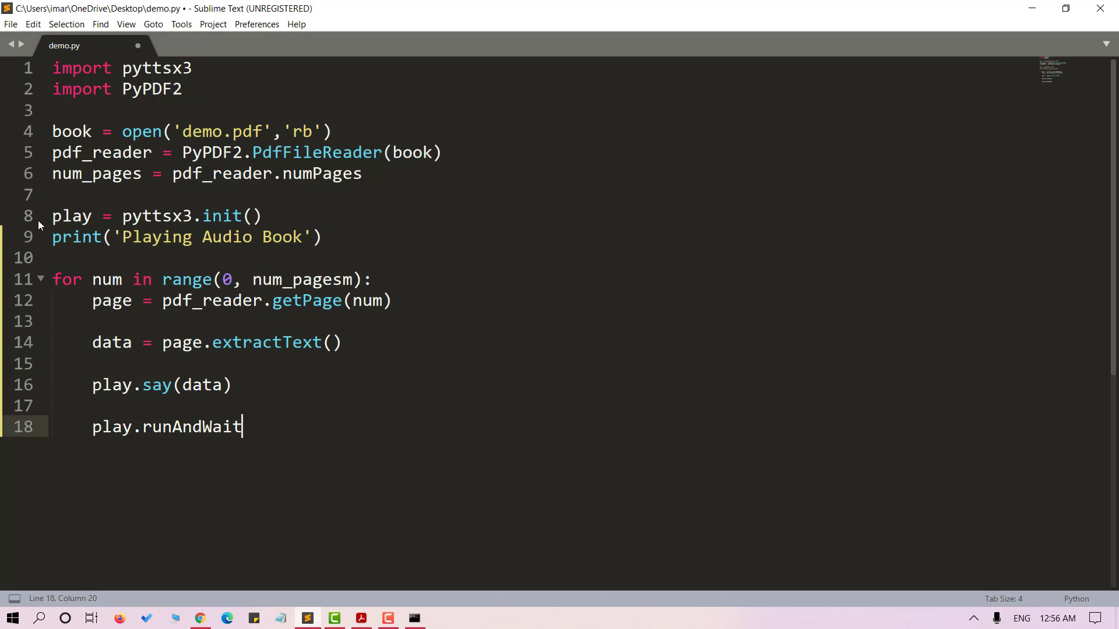
text(())
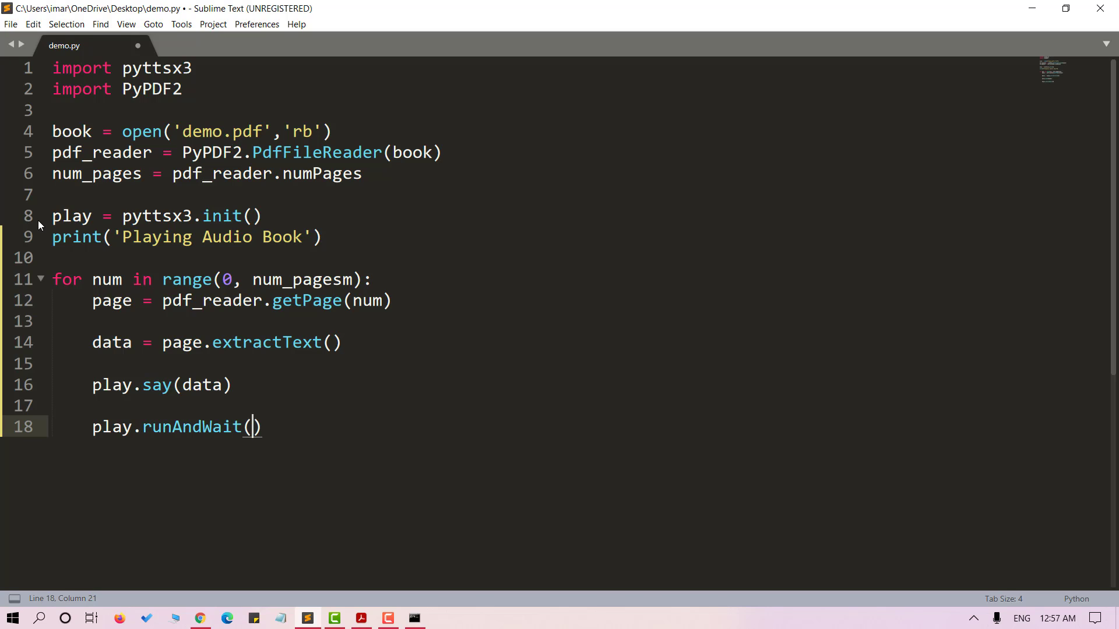
key(ctrl+s)
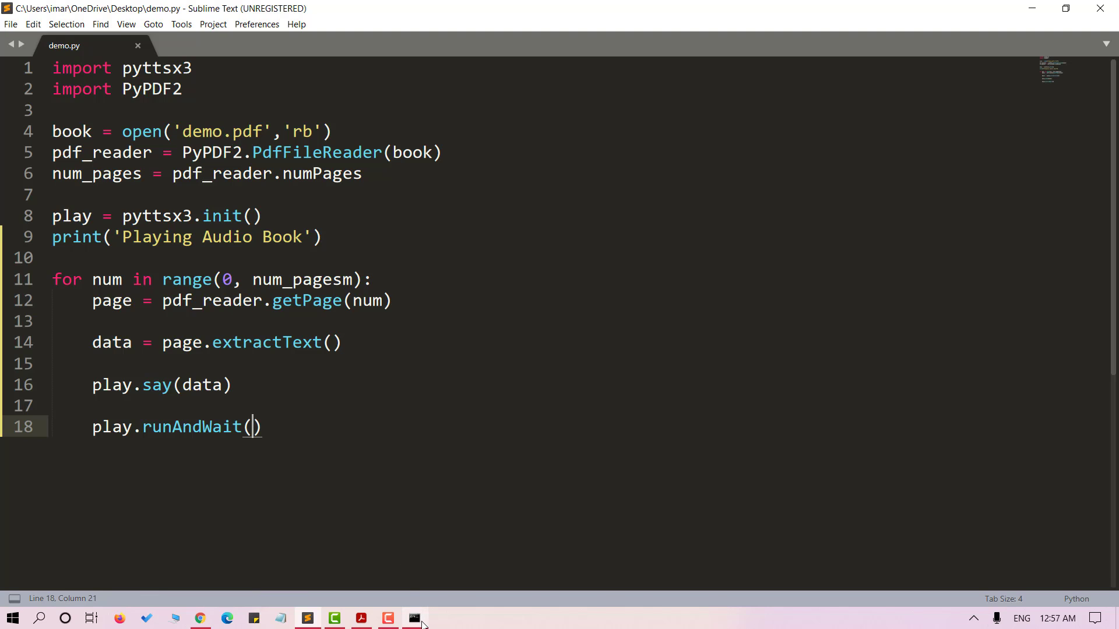
Run 'python demo.py' from the Desktop command prompt
click(415, 617)
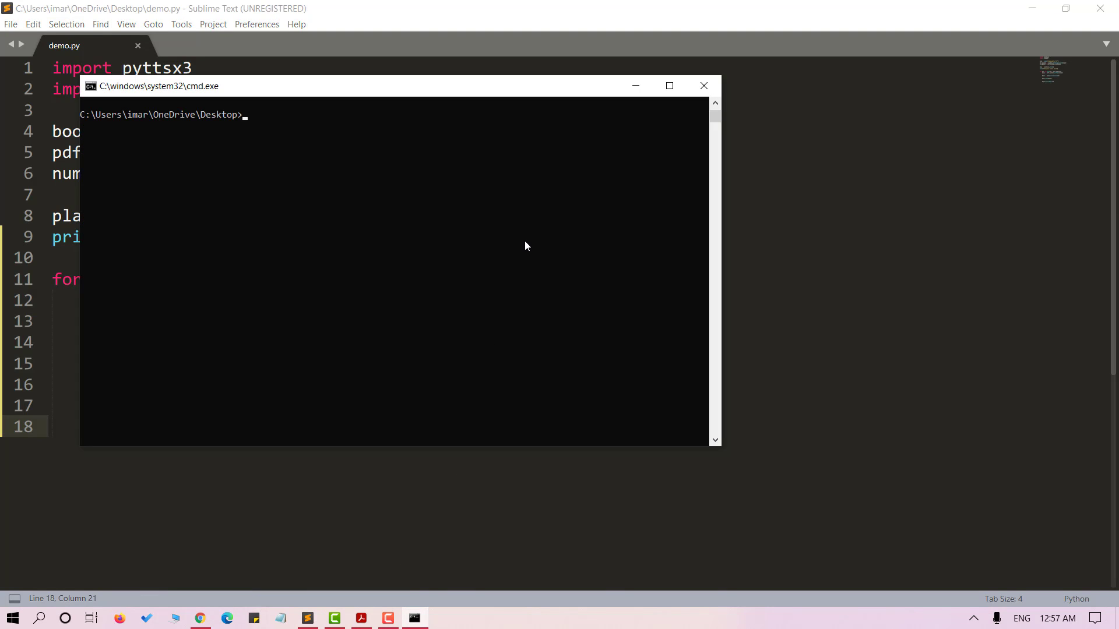
text(python d)
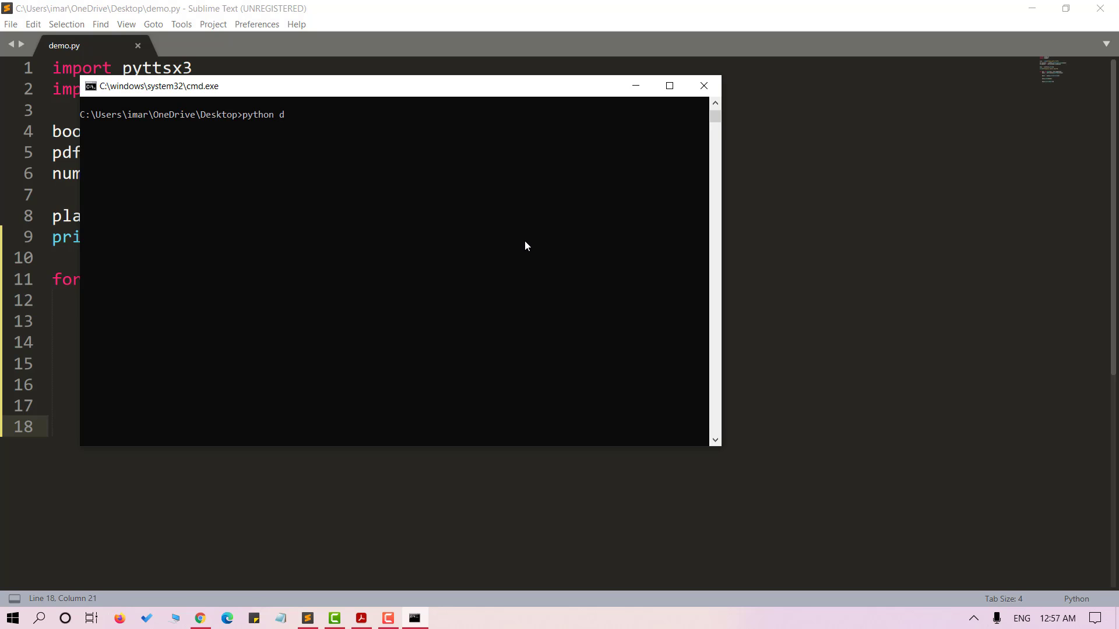
text(emo.p)
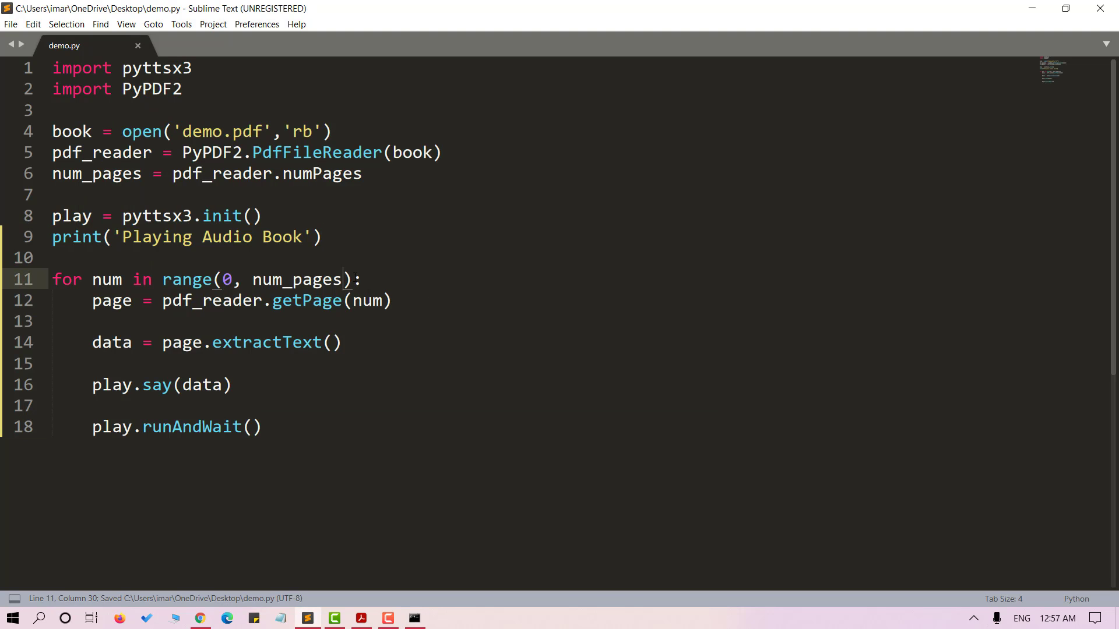
Rerun 'python demo.py' without errors and bring up demo.pdf to follow along
click(414, 618)
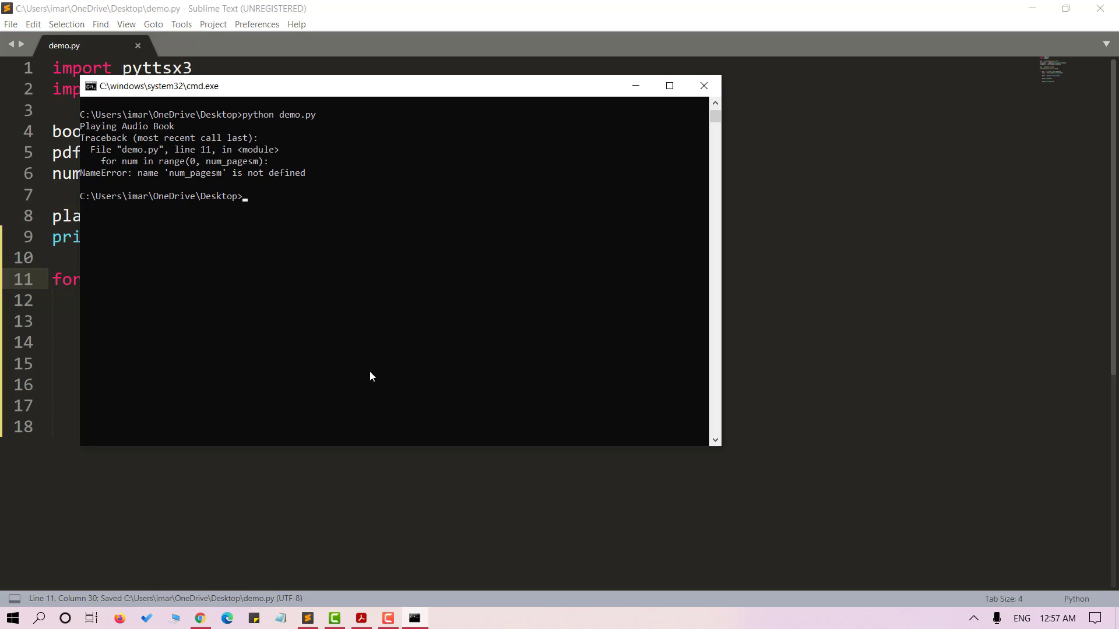
text(python demo.py)
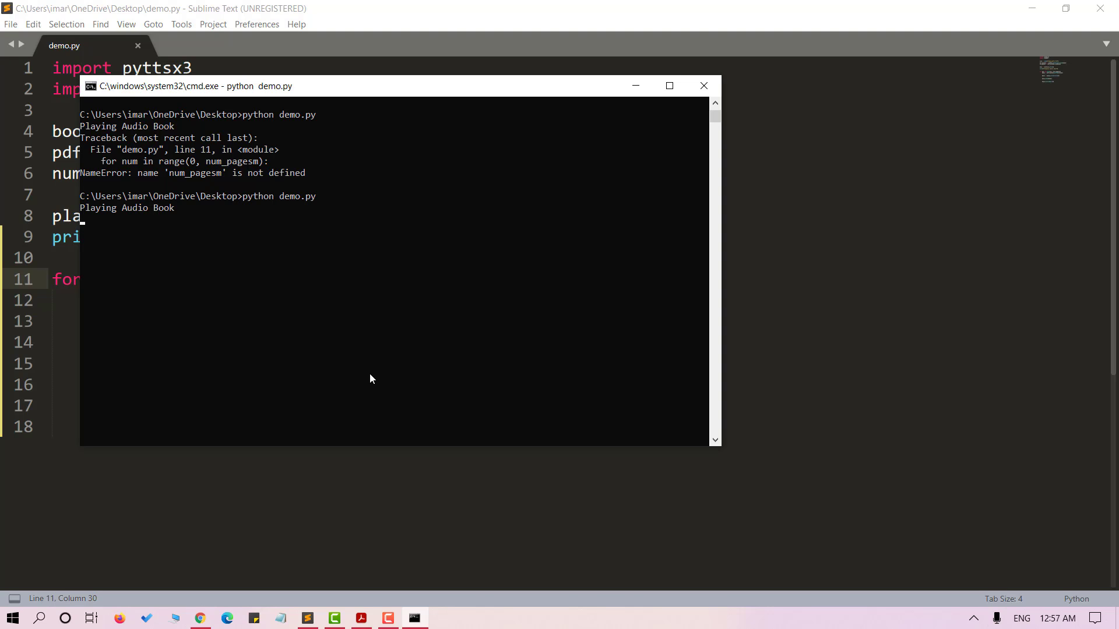
mouse_move(374, 460)
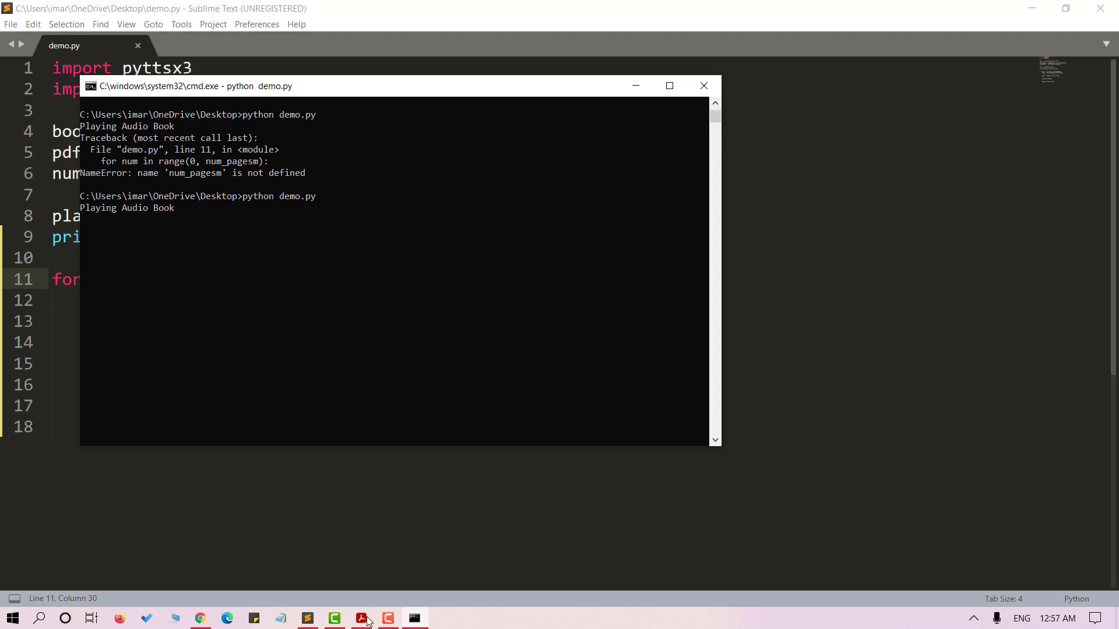
click(361, 618)
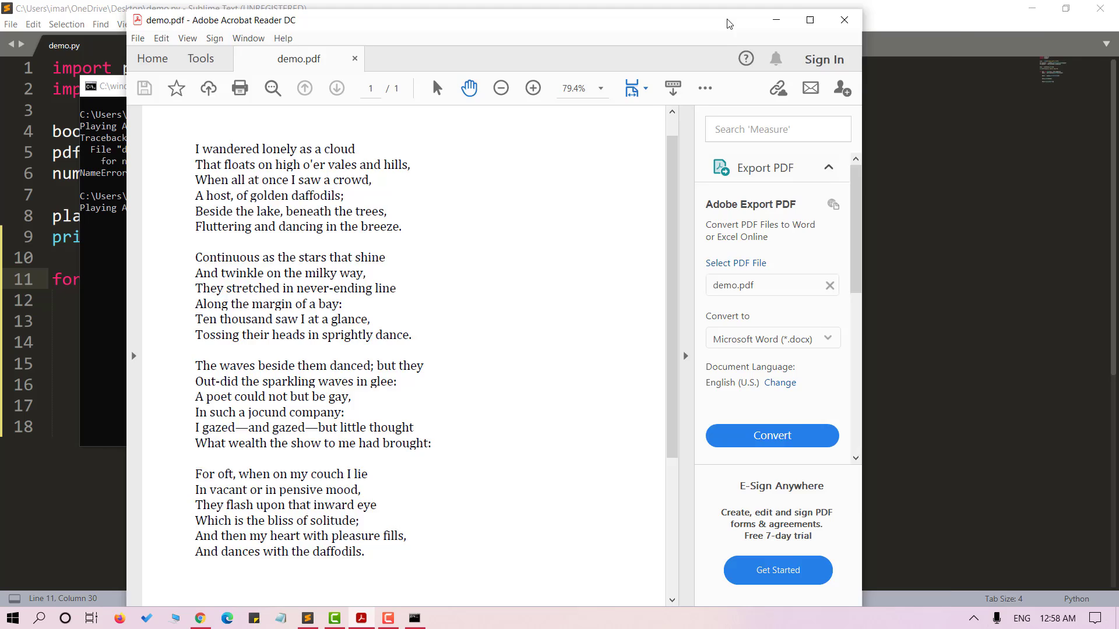